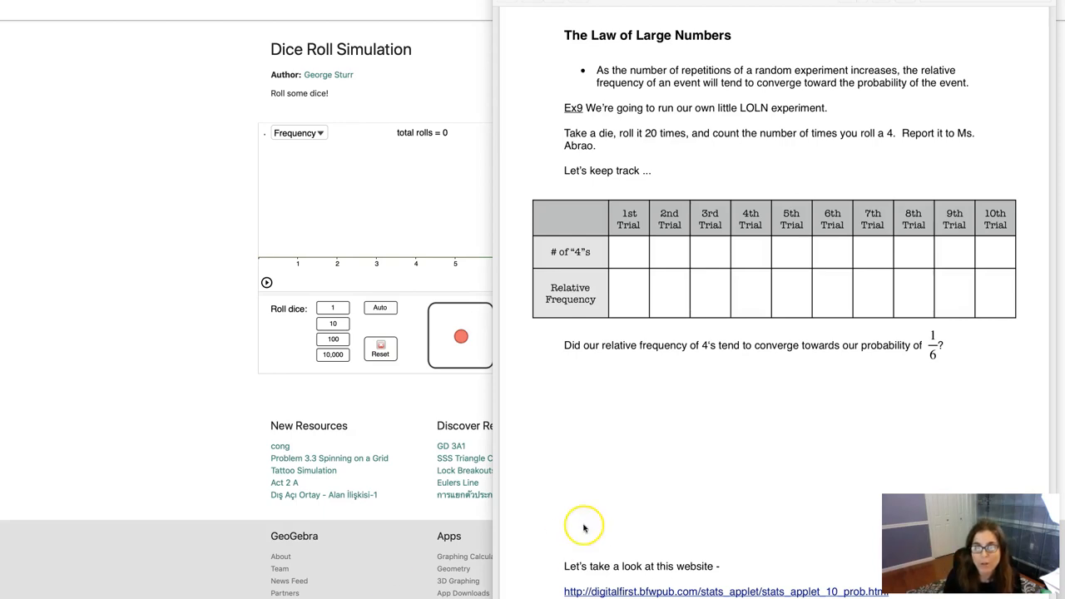
mouse_move(645, 171)
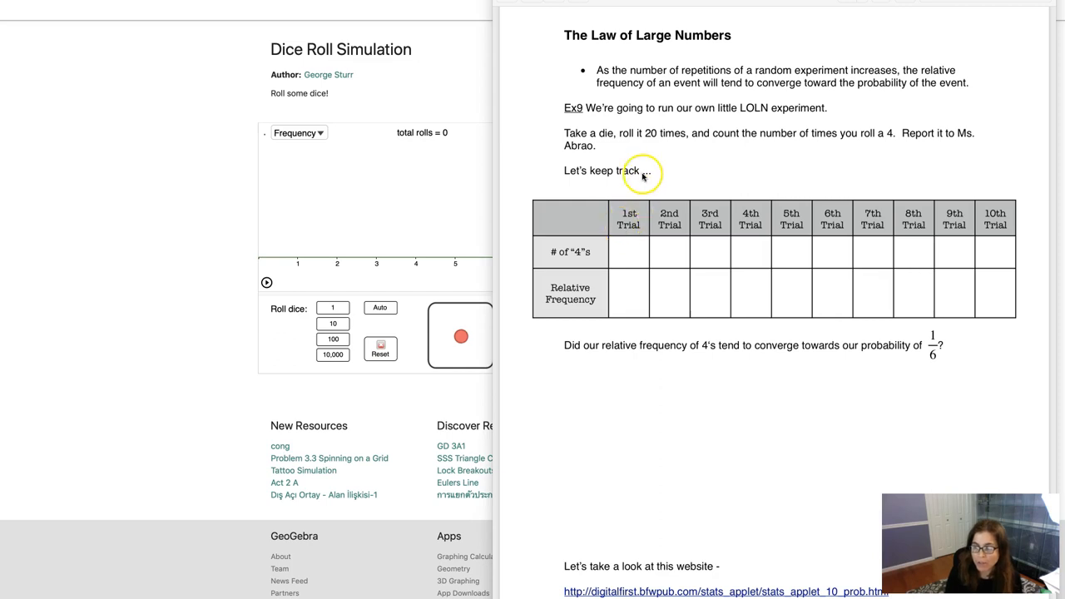
mouse_move(648, 176)
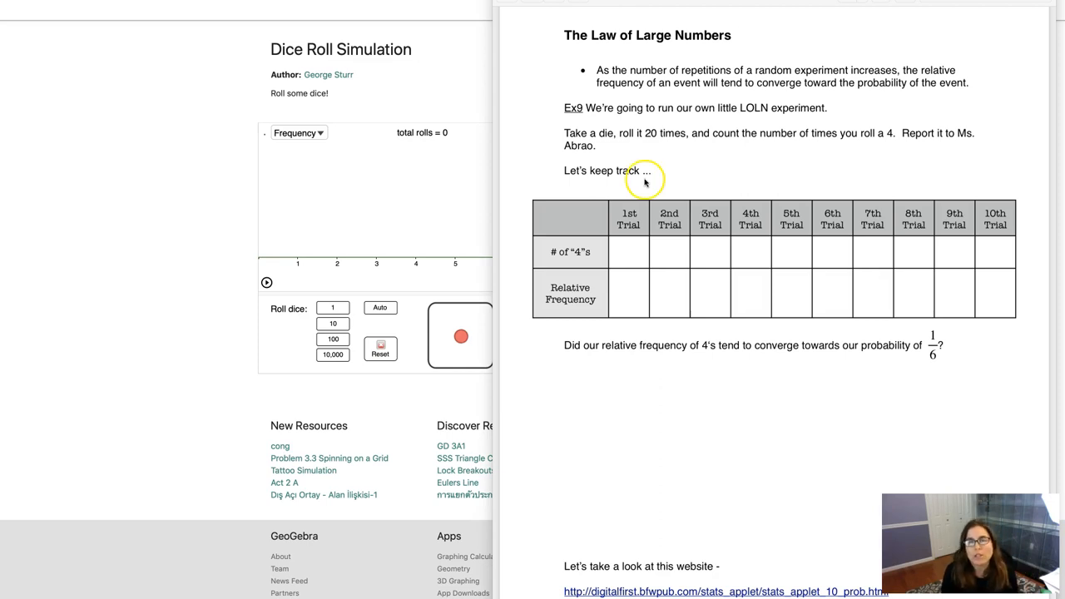
mouse_move(609, 93)
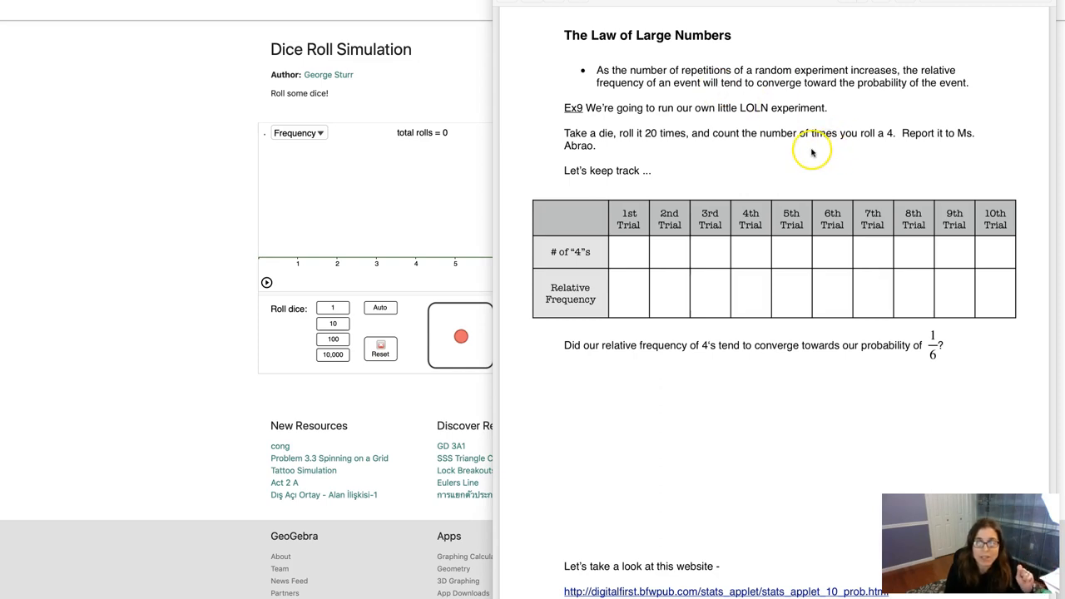
mouse_move(541, 158)
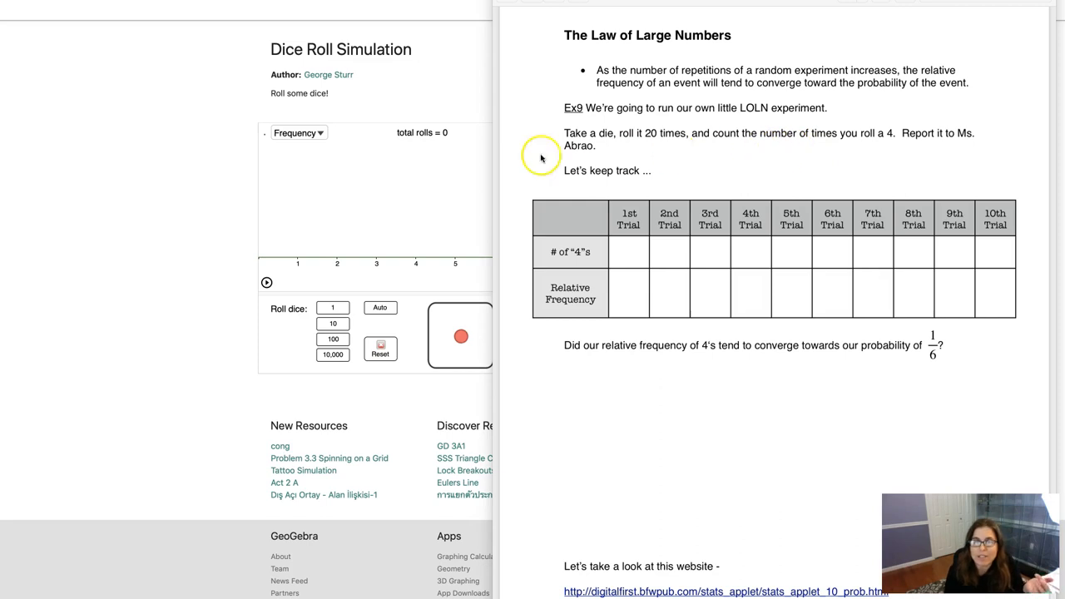
mouse_move(519, 156)
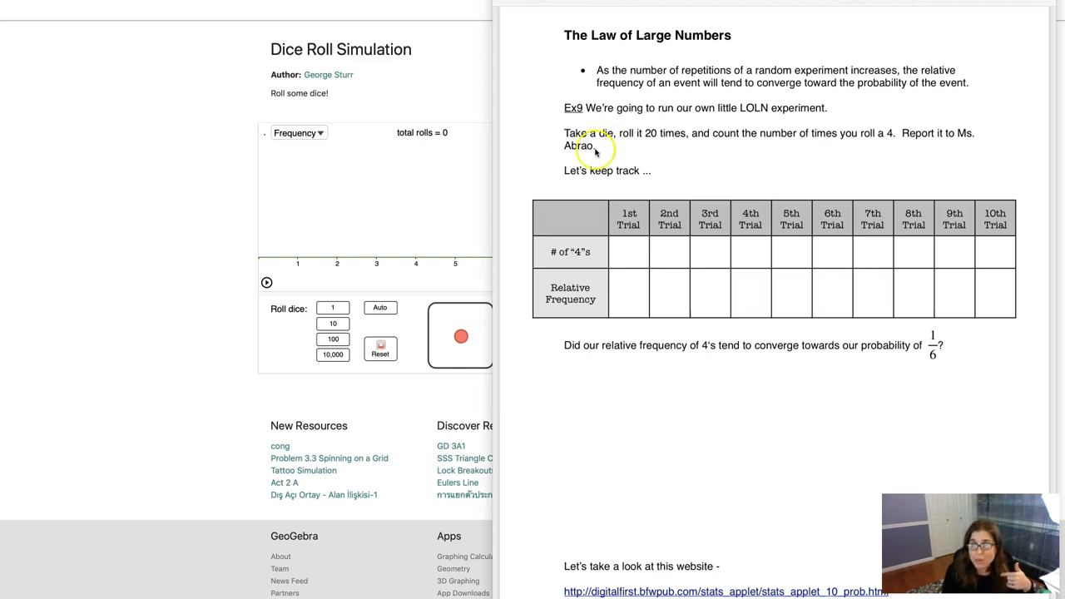
mouse_move(829, 236)
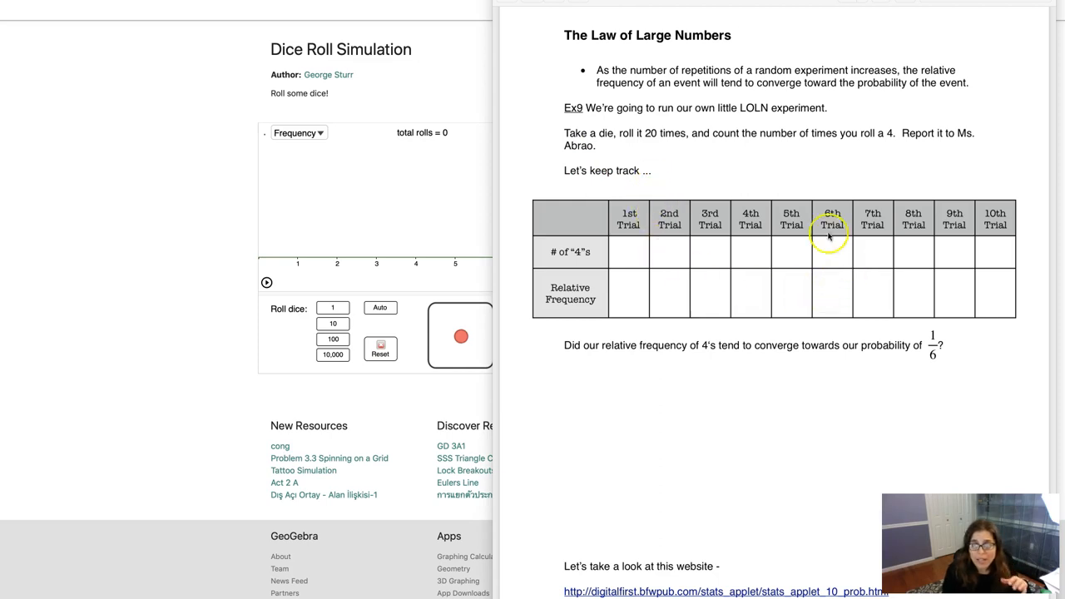
mouse_move(736, 215)
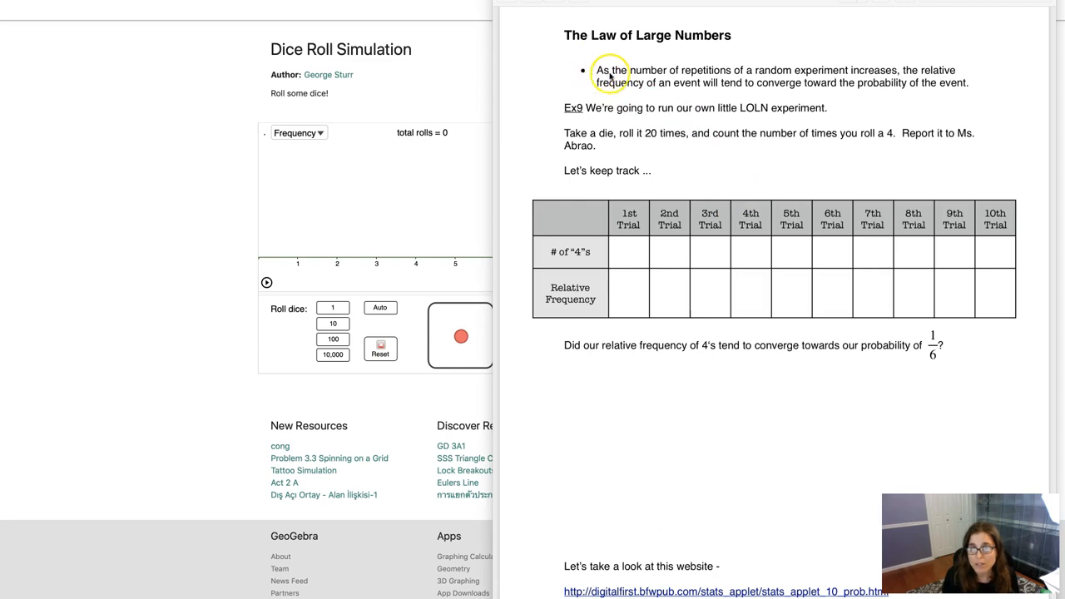
mouse_move(759, 77)
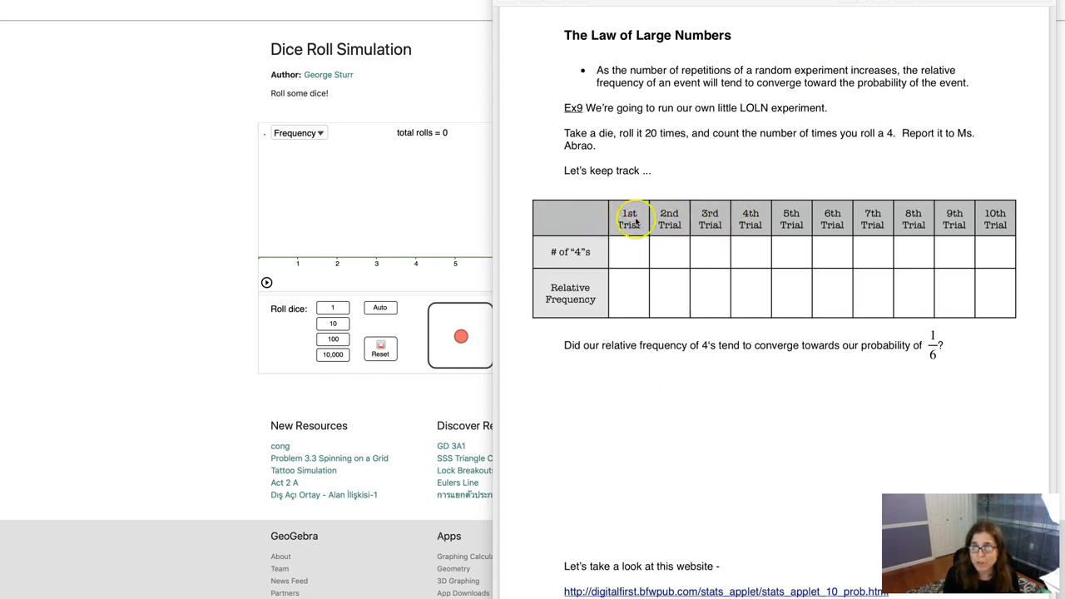
mouse_move(669, 230)
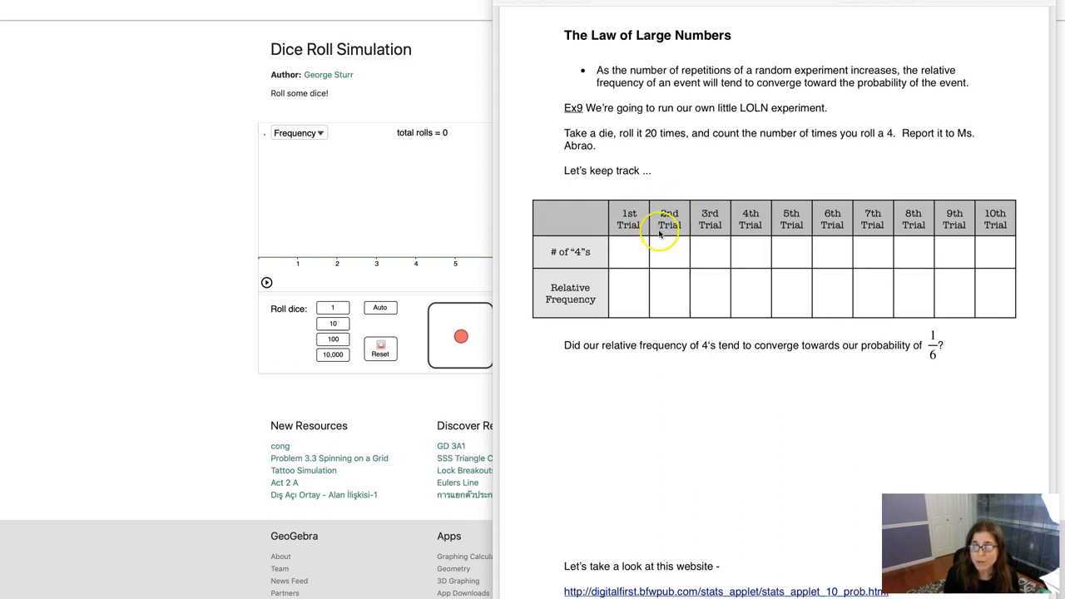
mouse_move(708, 230)
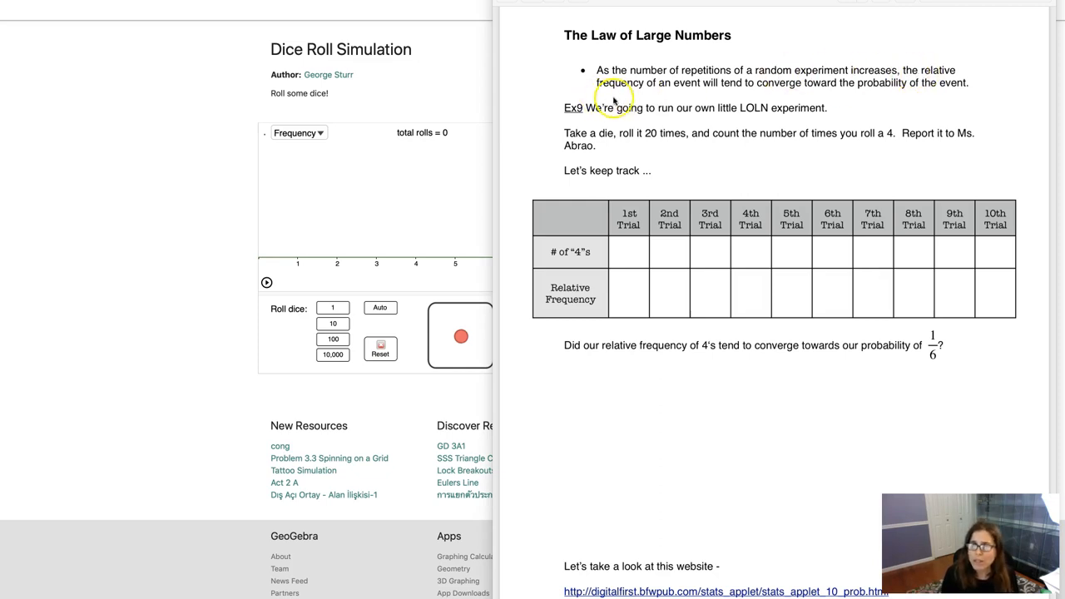
mouse_move(782, 93)
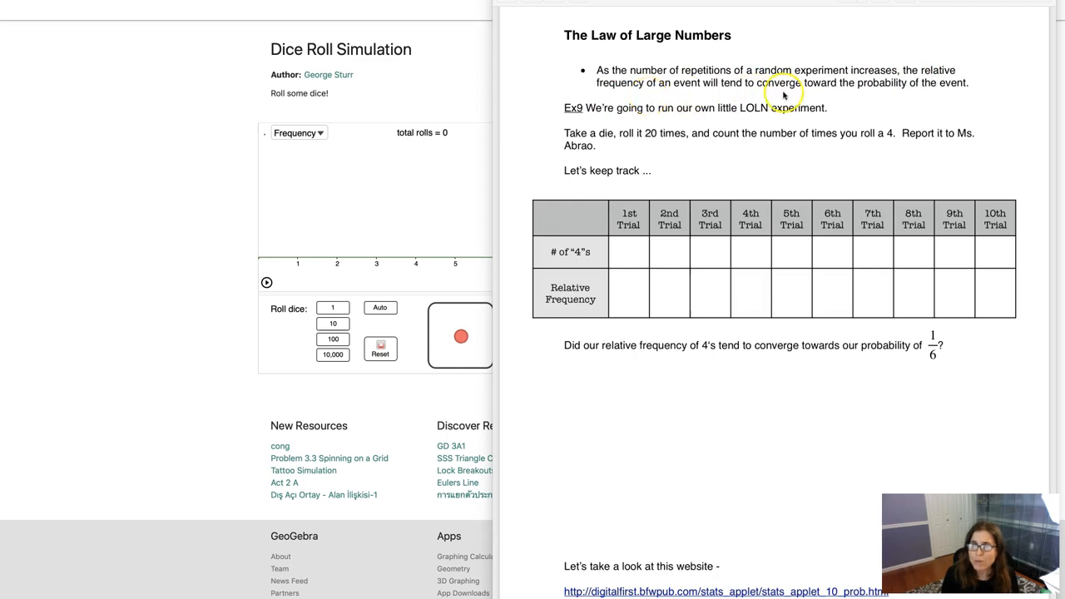
mouse_move(902, 95)
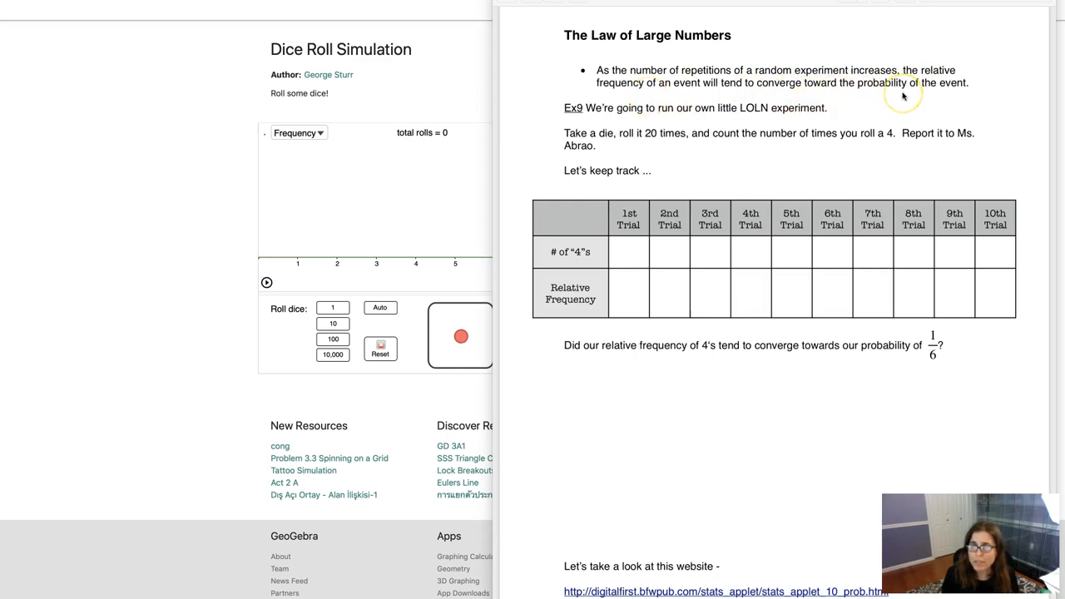
mouse_move(622, 95)
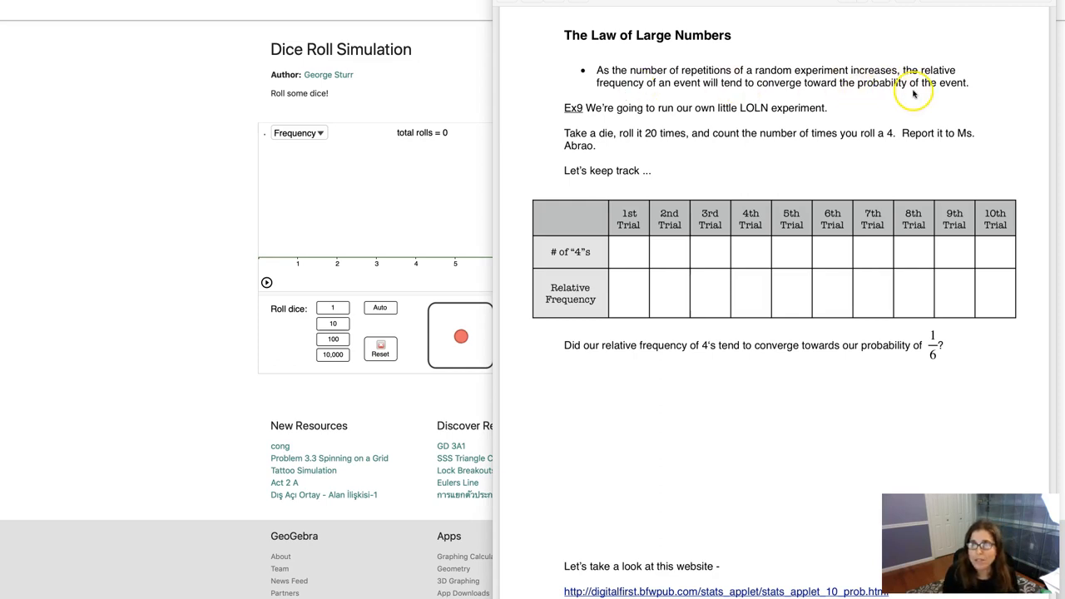
mouse_move(900, 124)
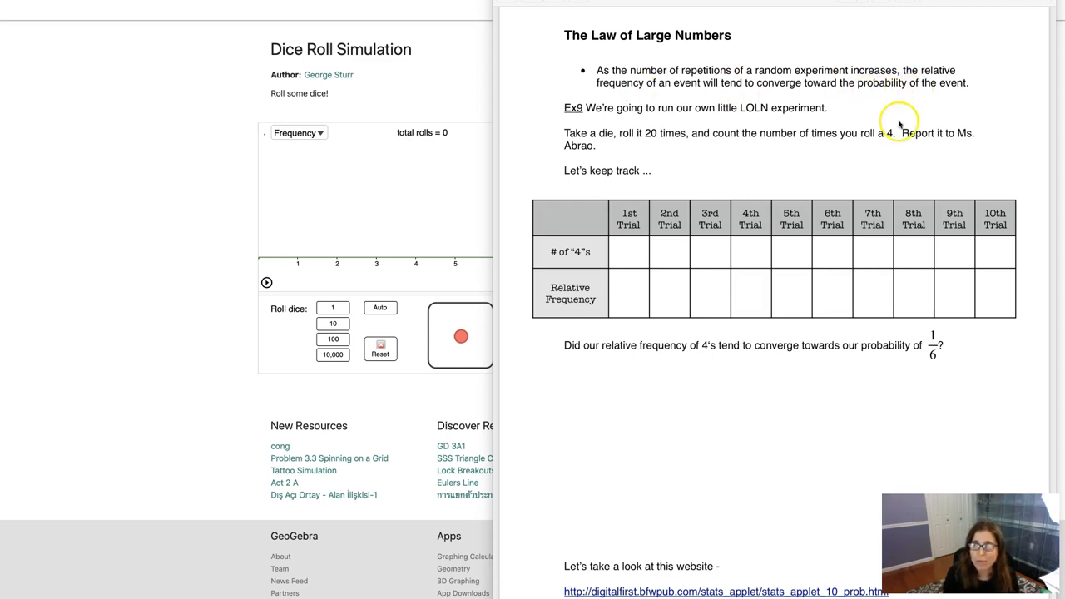
mouse_move(868, 171)
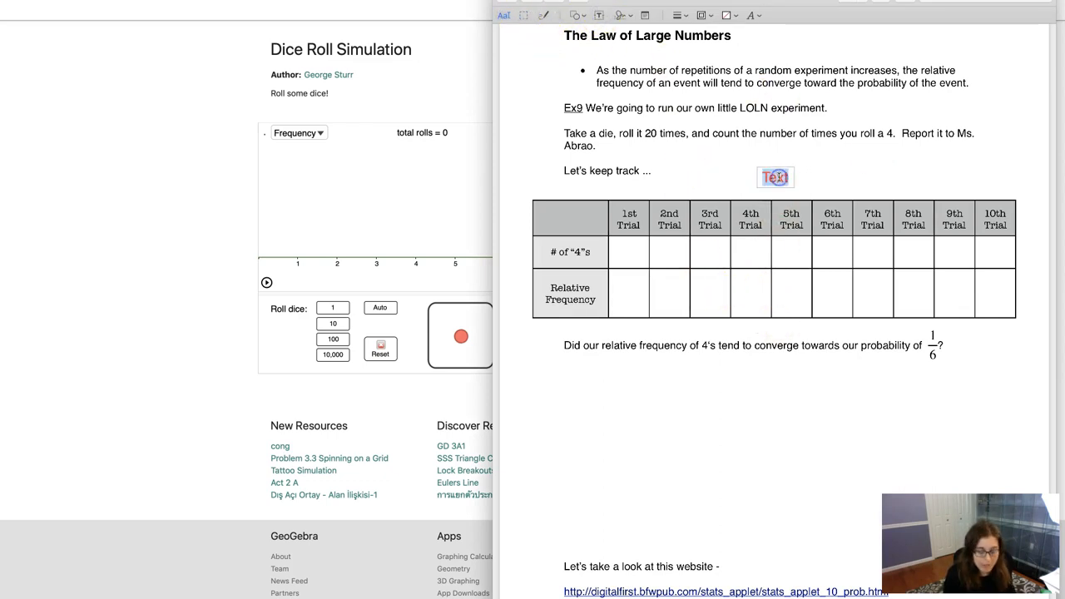
- Write the worksheet note "P(rolling a 4) = 1/6 =" in the text box
text(P(roll)
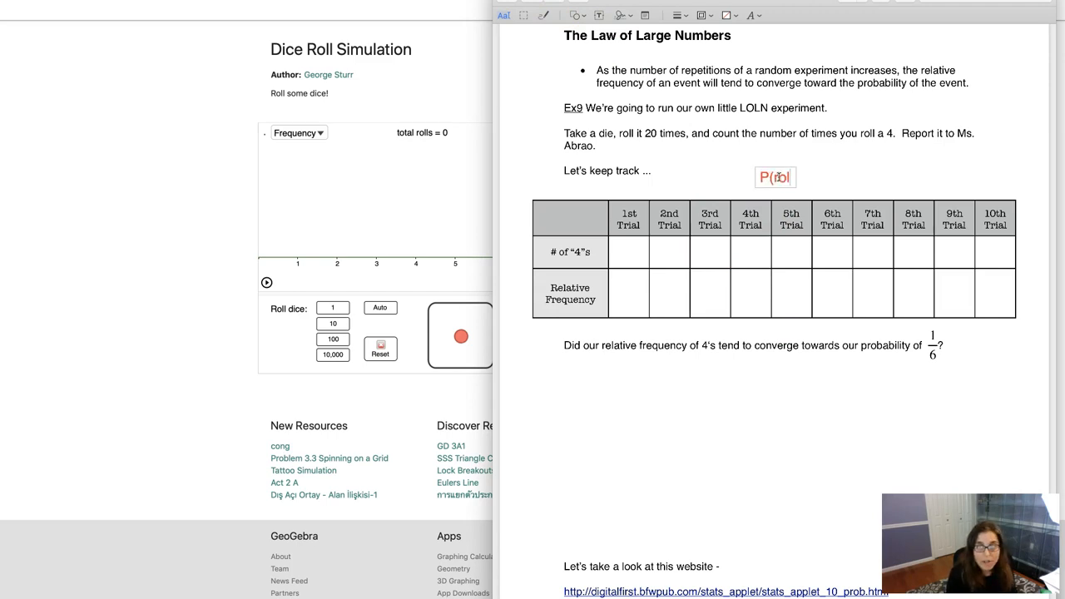
text(rolling a)
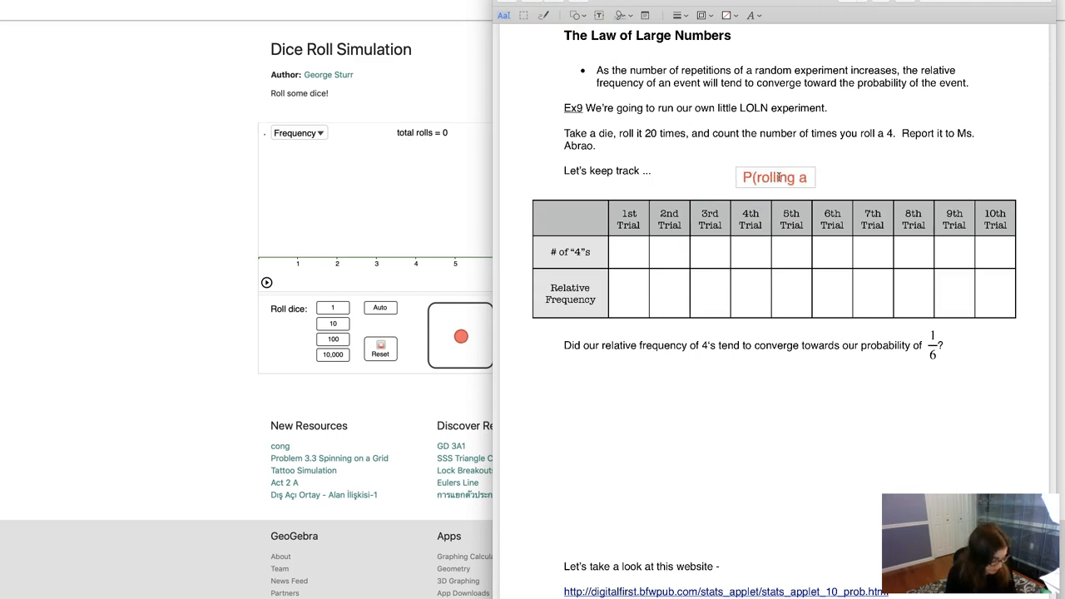
text(4) = 1)
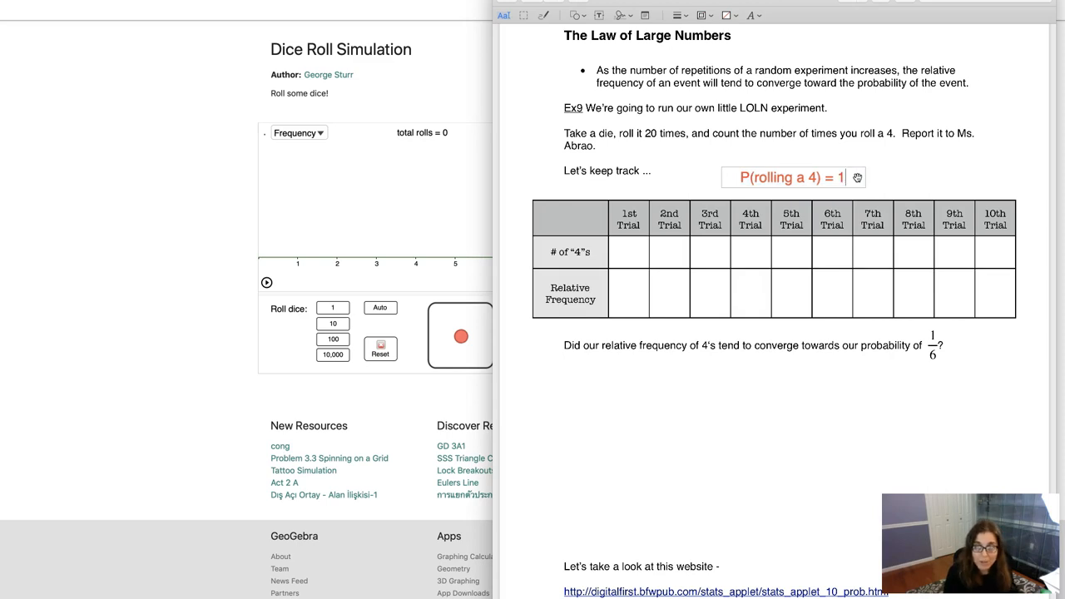
text(/6 =)
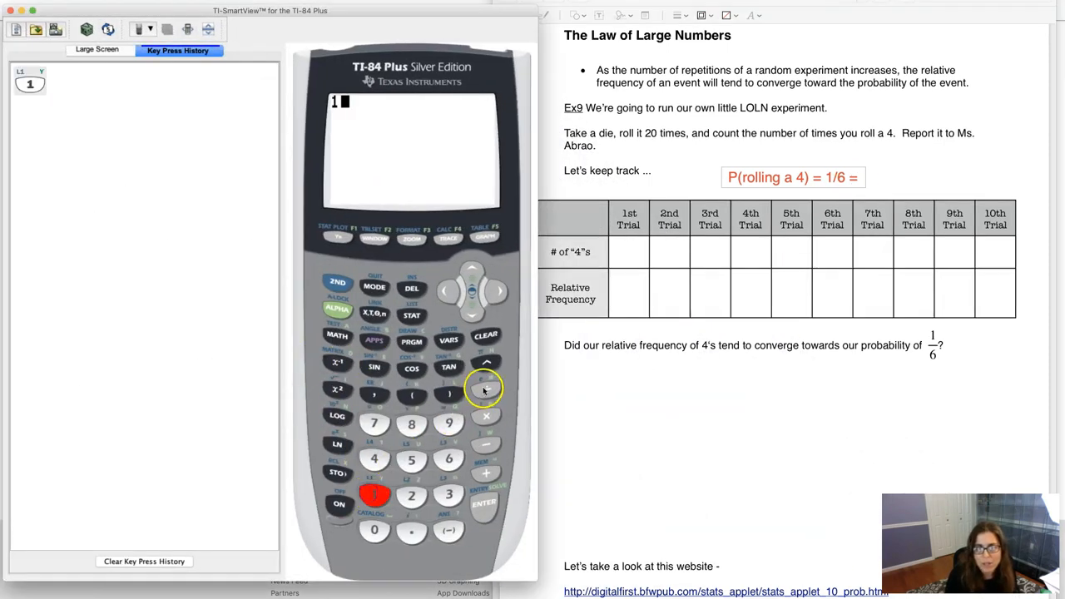
- Compute 1 ÷ 6 on the TI-84 emulator, getting .1666666667
click(483, 502)
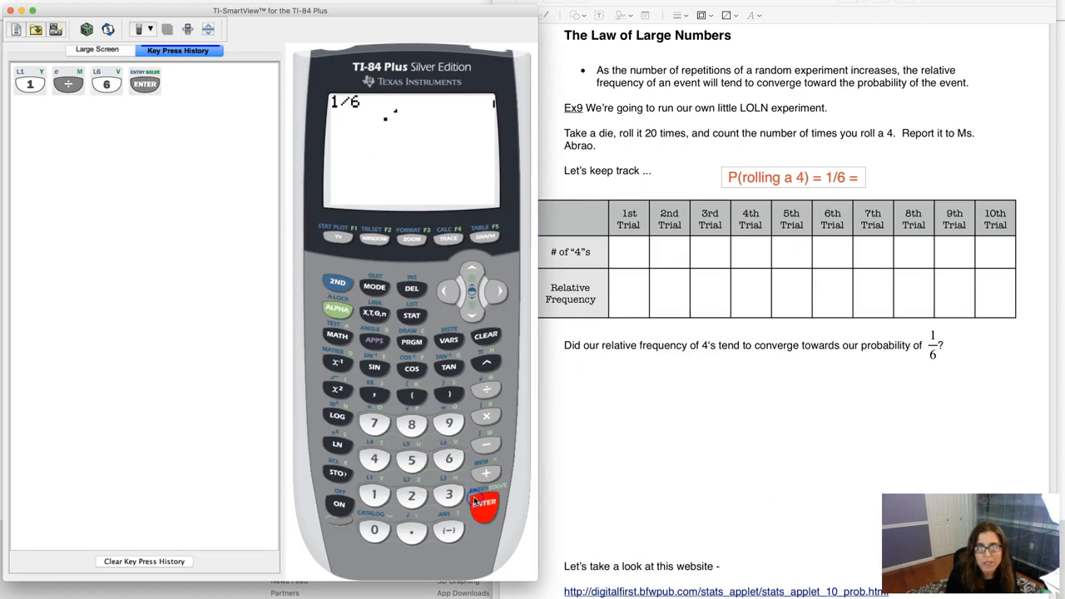
click(484, 502)
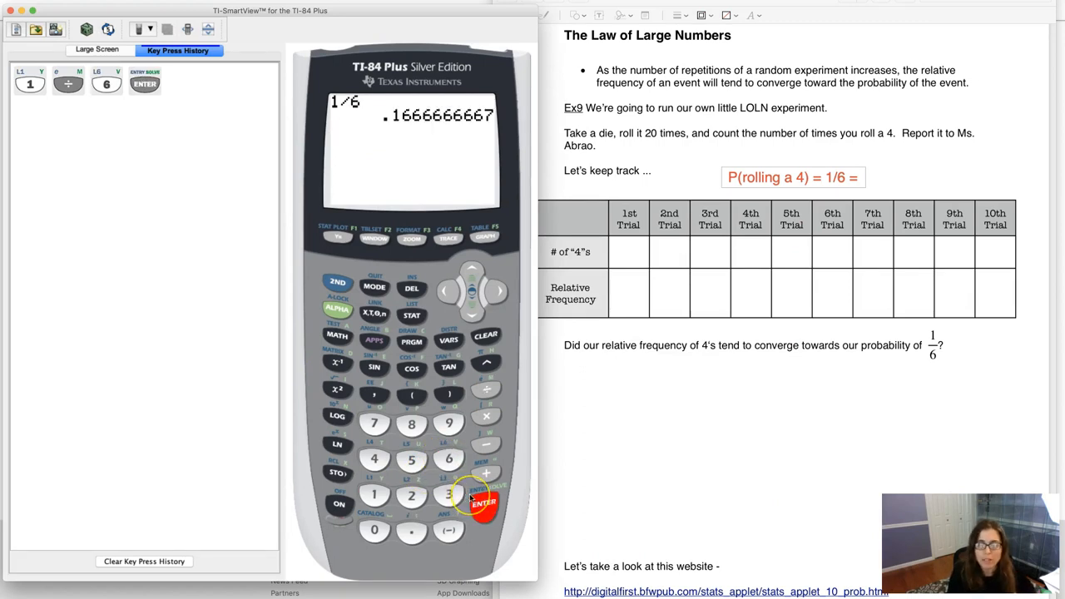
click(483, 503)
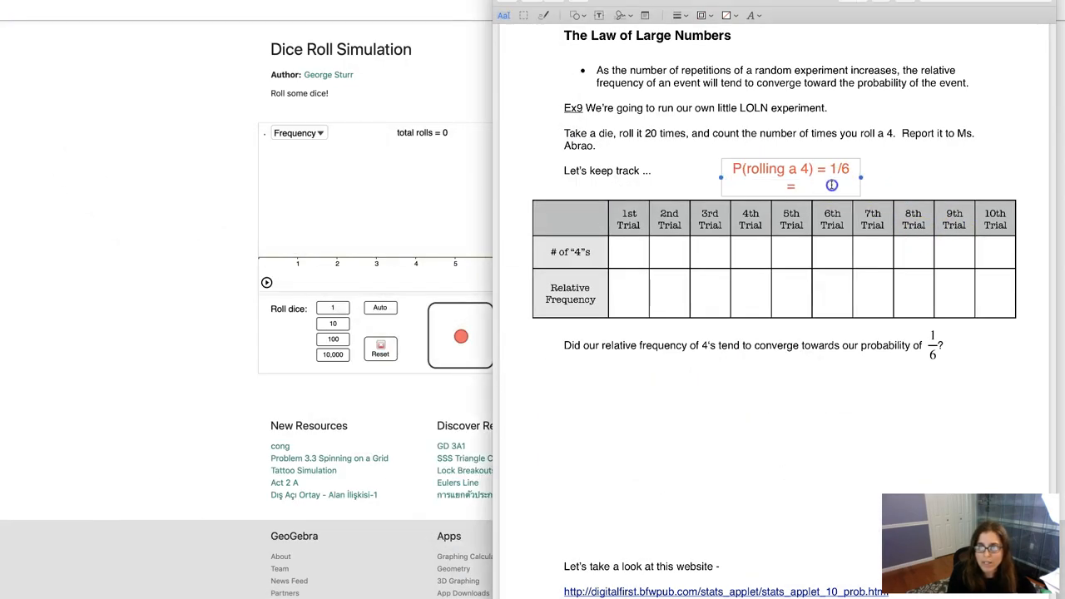
- Complete the note as "P(rolling a 4) = 1/6 = 0.17" and finish editing
text(0.17)
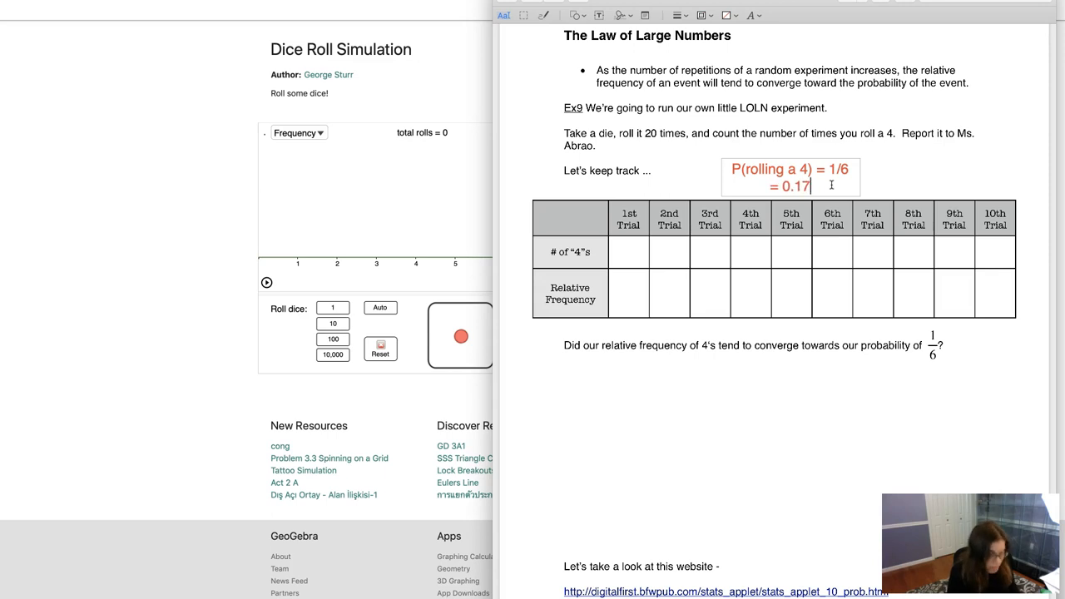
click(789, 176)
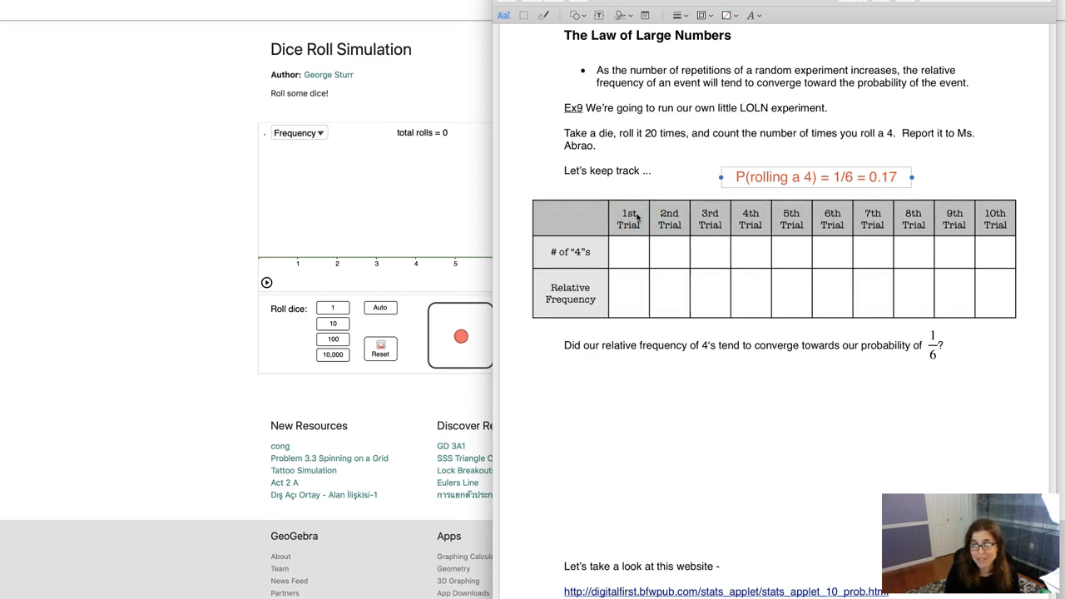
mouse_move(406, 219)
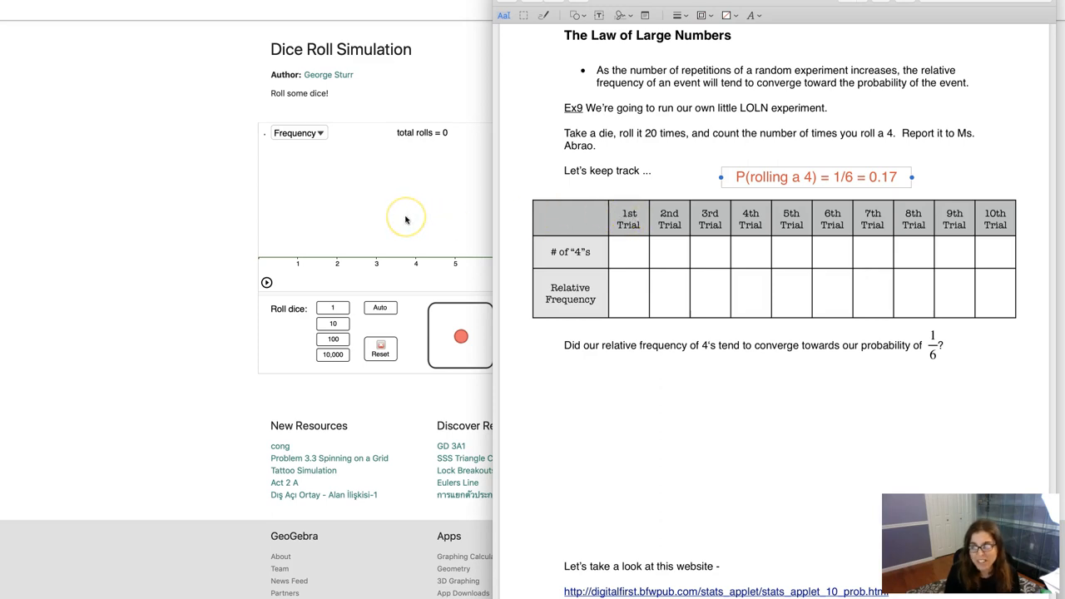
mouse_move(209, 187)
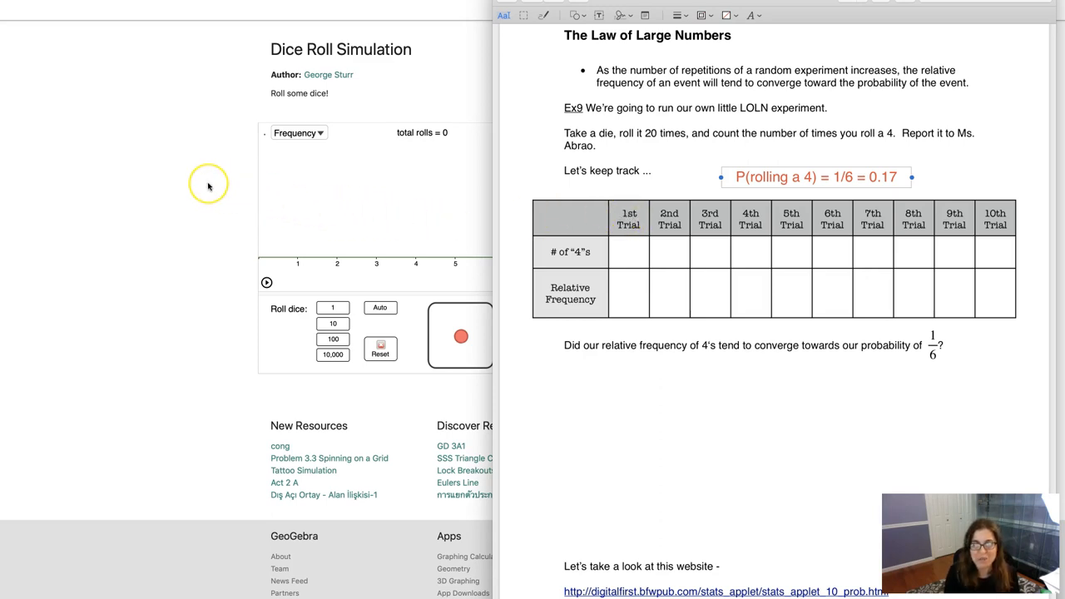
mouse_move(208, 186)
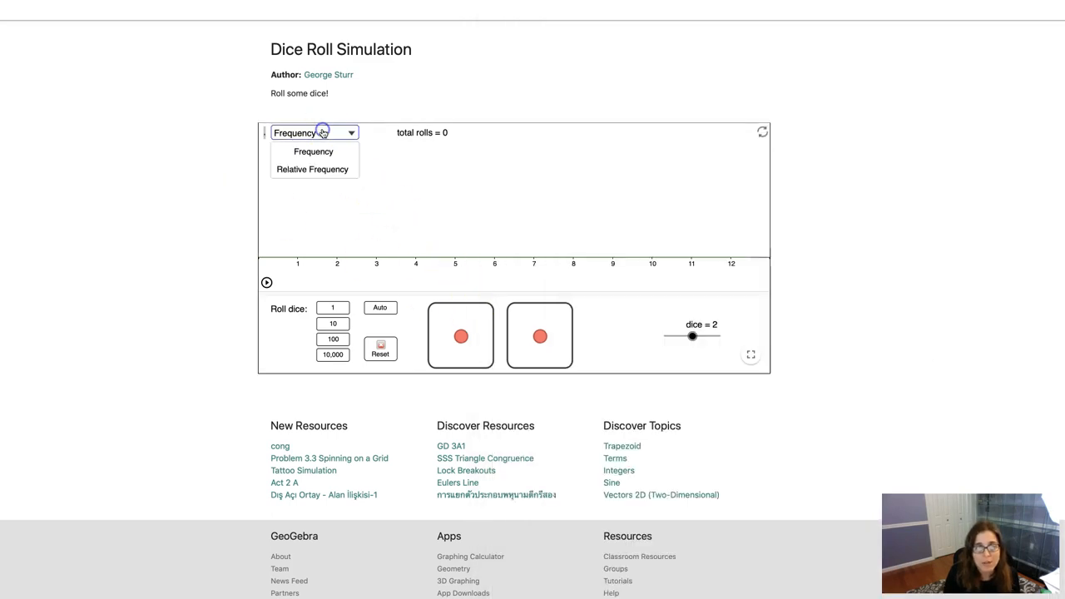
- Show relative frequencies for a single die and roll it 20 times in two batches of 10
click(313, 170)
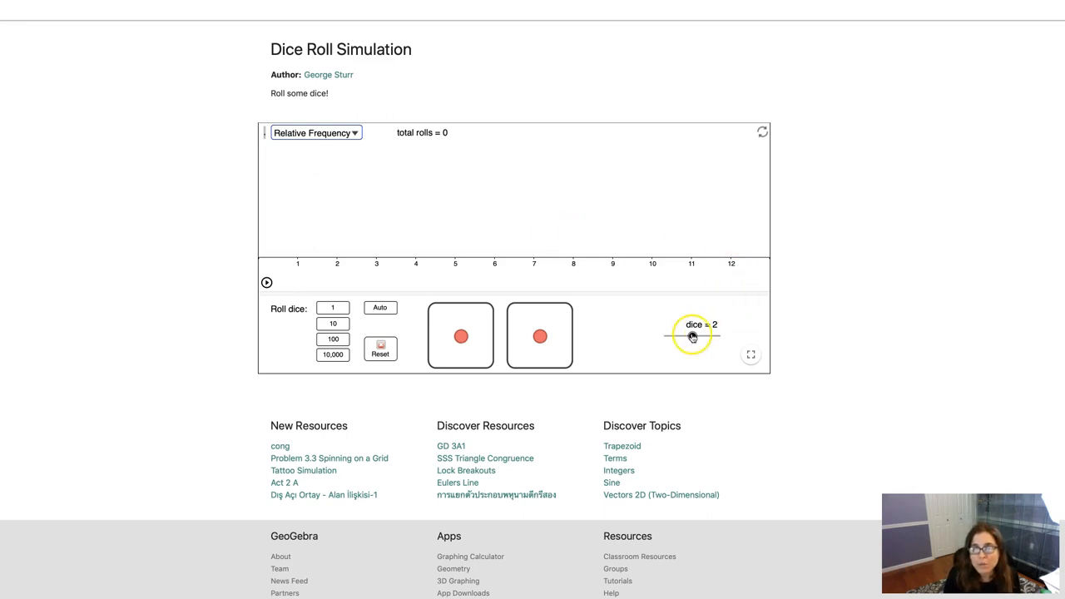
drag(692, 336, 663, 336)
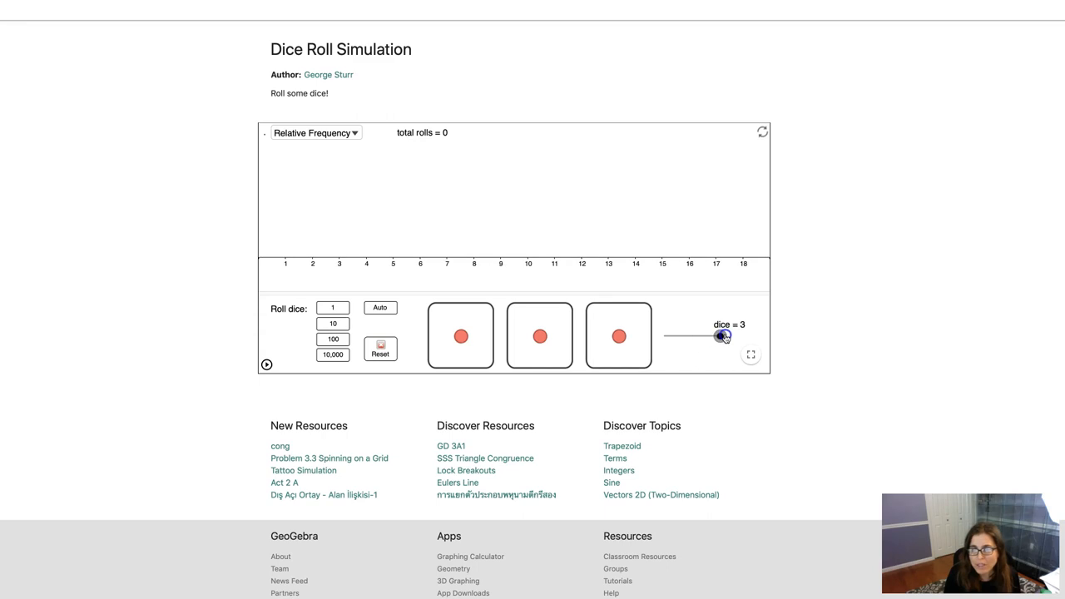
drag(722, 336, 666, 336)
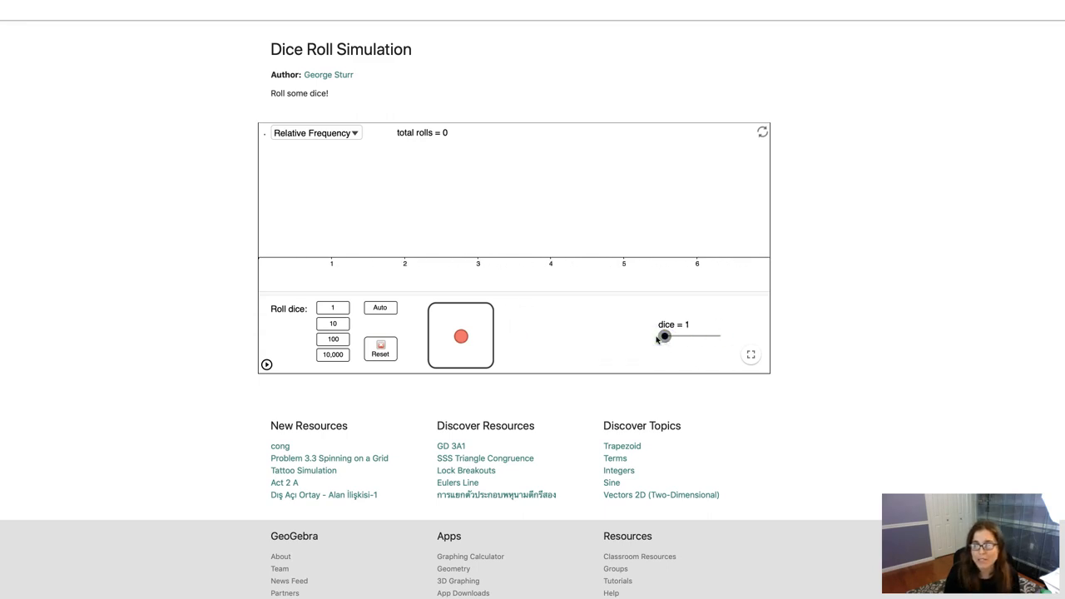
mouse_move(298, 226)
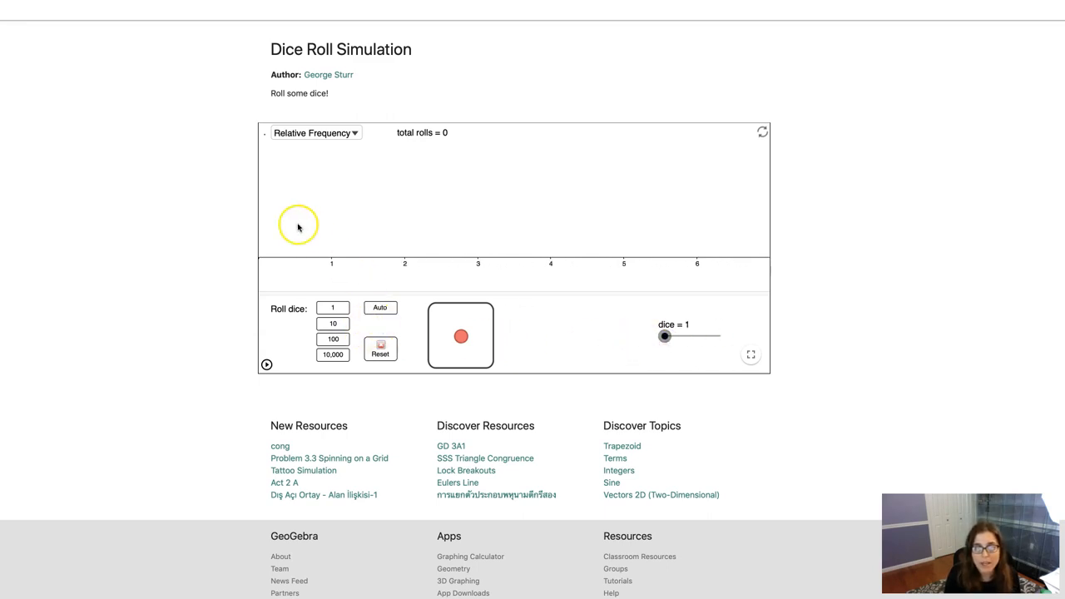
mouse_move(336, 263)
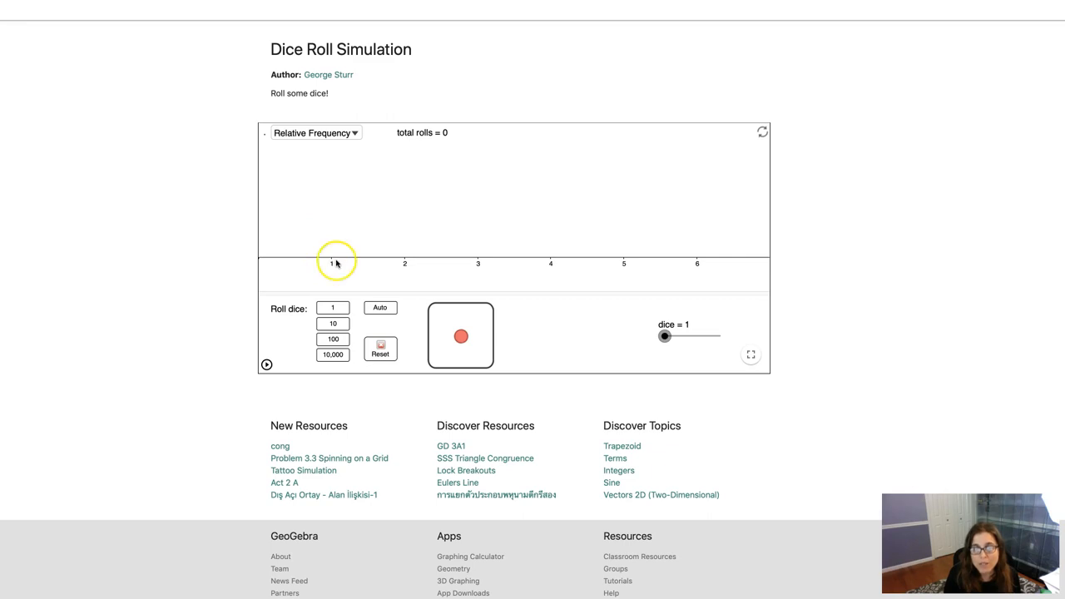
mouse_move(556, 266)
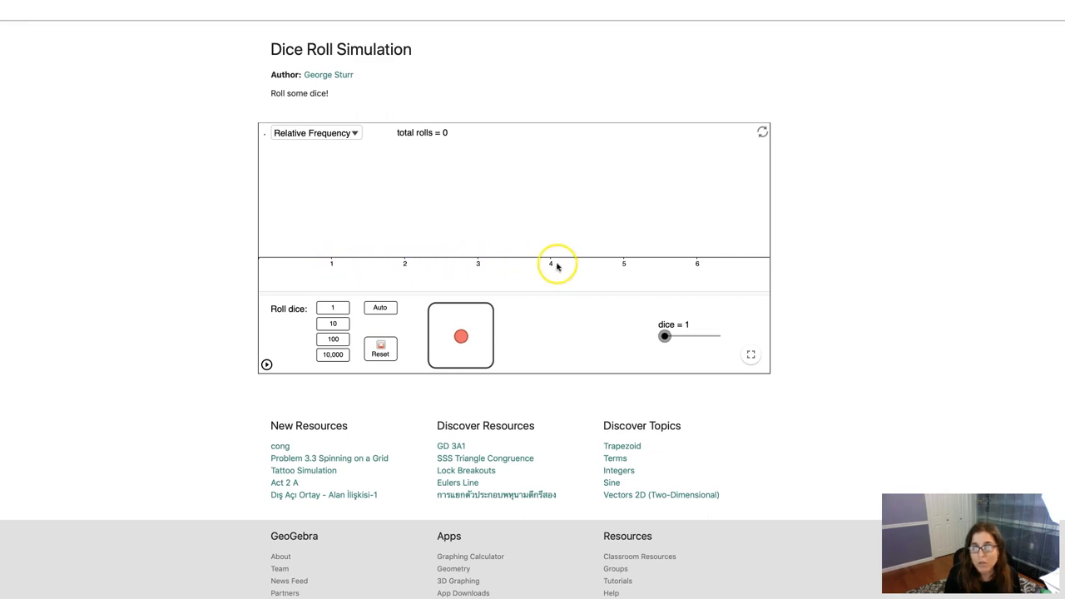
mouse_move(531, 243)
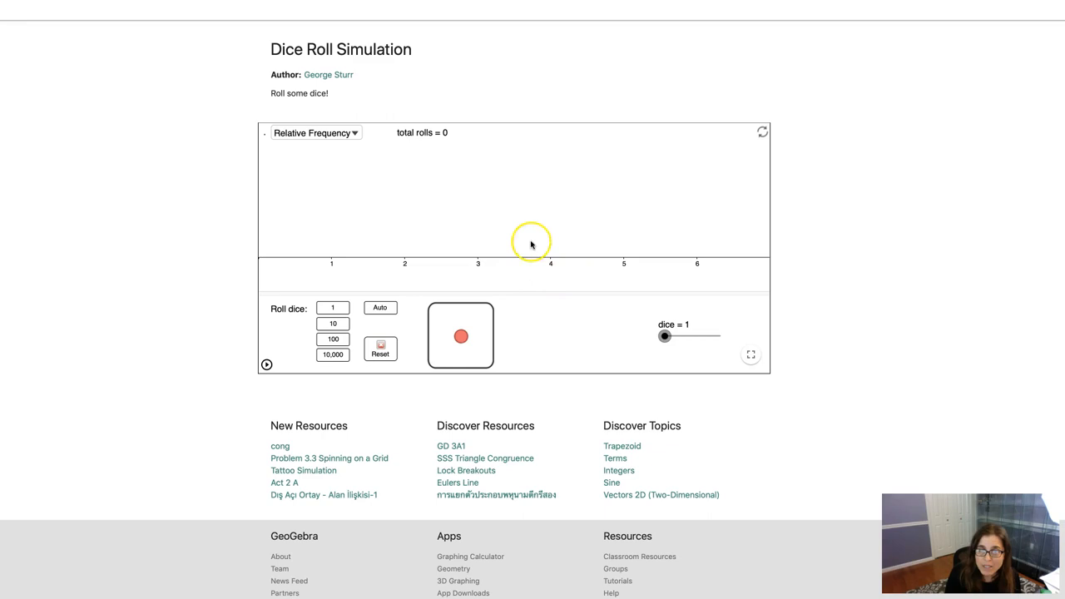
mouse_move(549, 281)
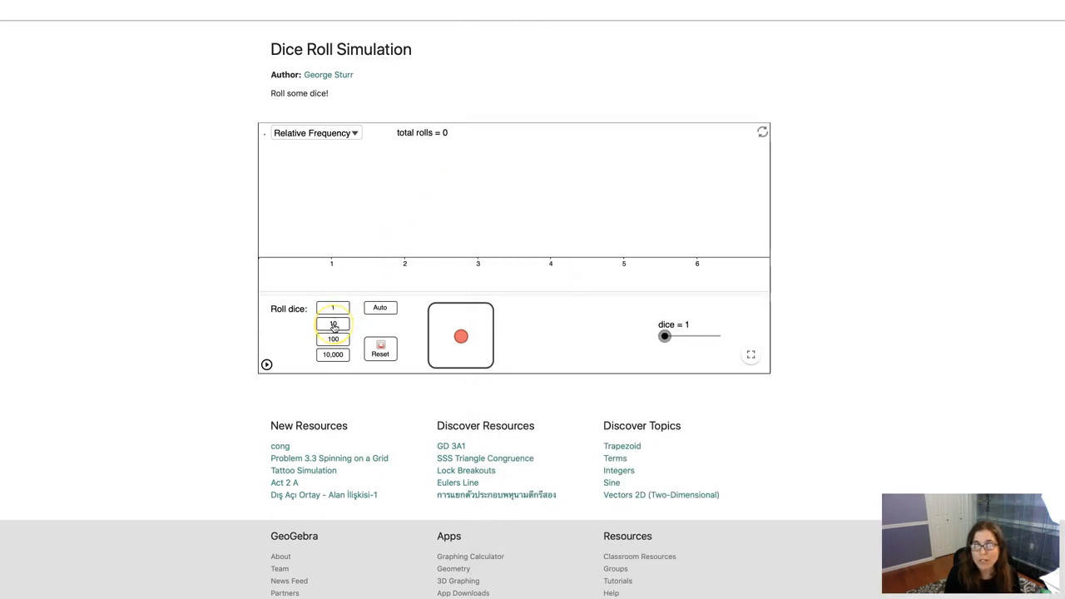
click(333, 323)
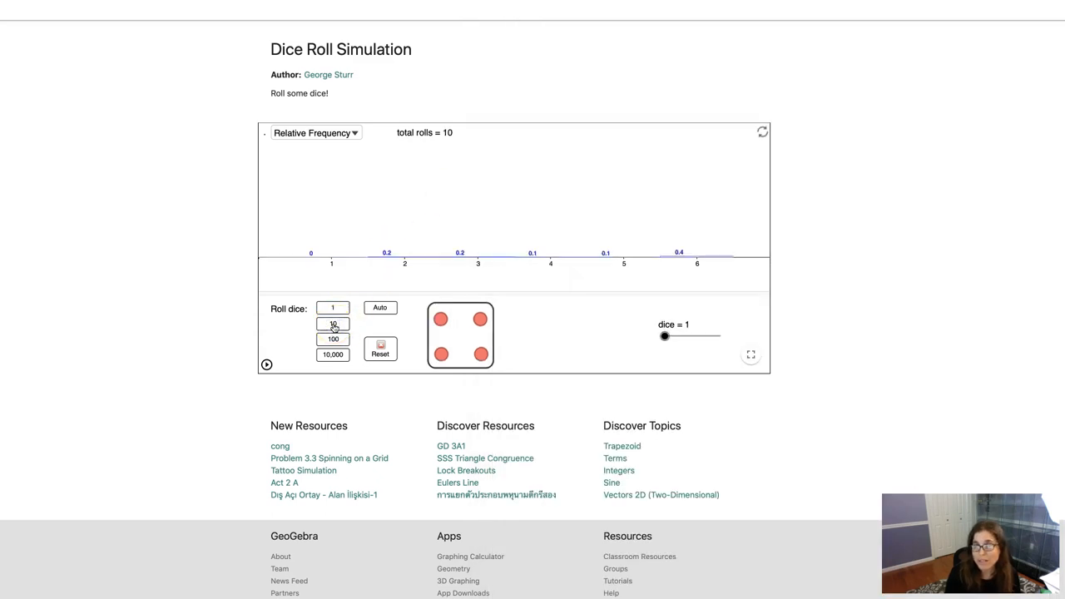
click(333, 322)
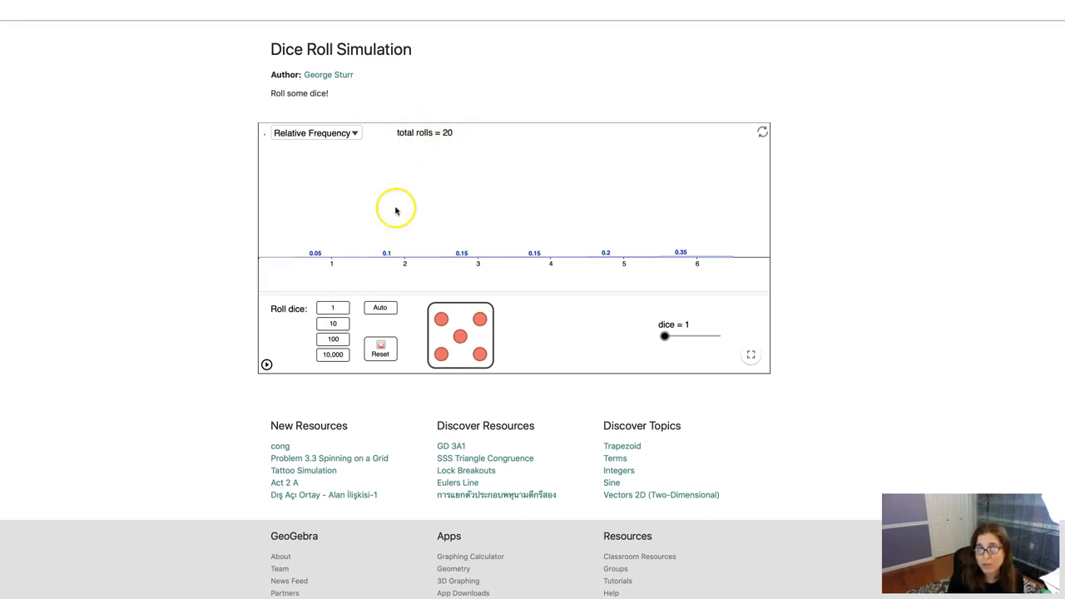
mouse_move(539, 273)
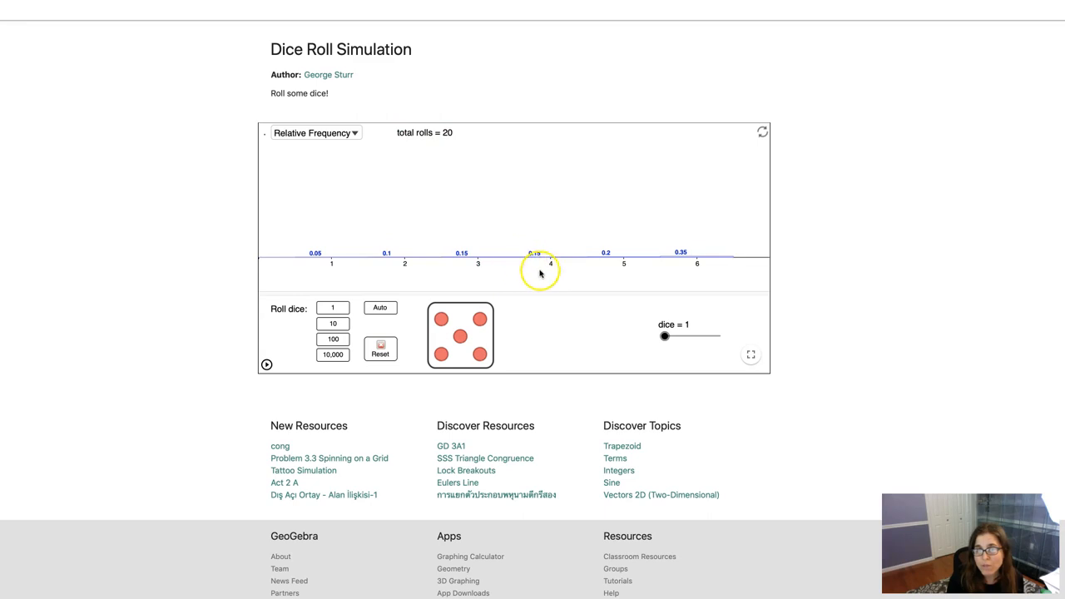
mouse_move(544, 243)
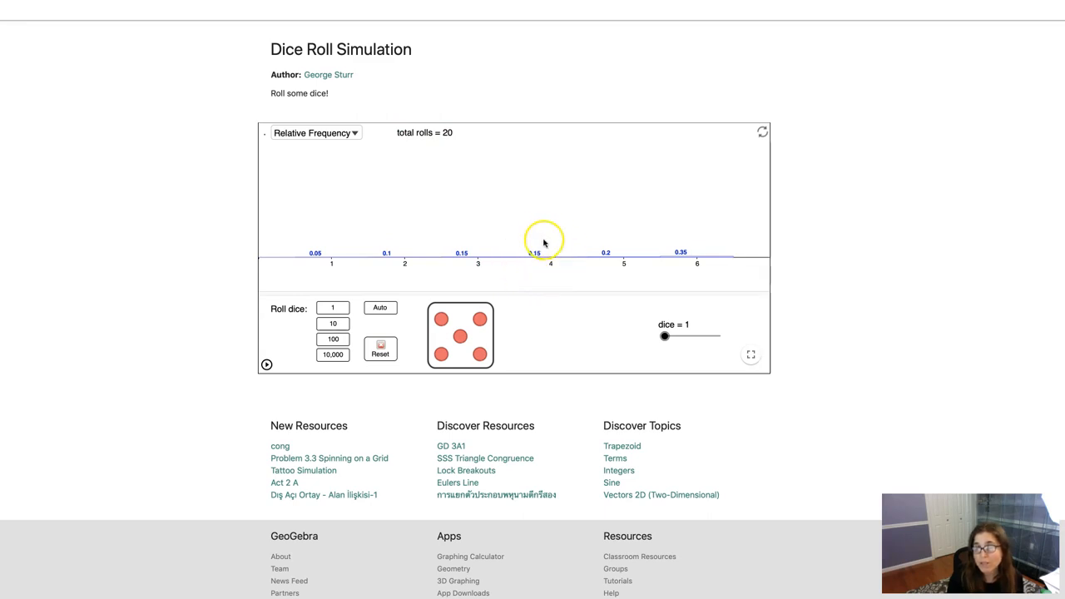
mouse_move(538, 274)
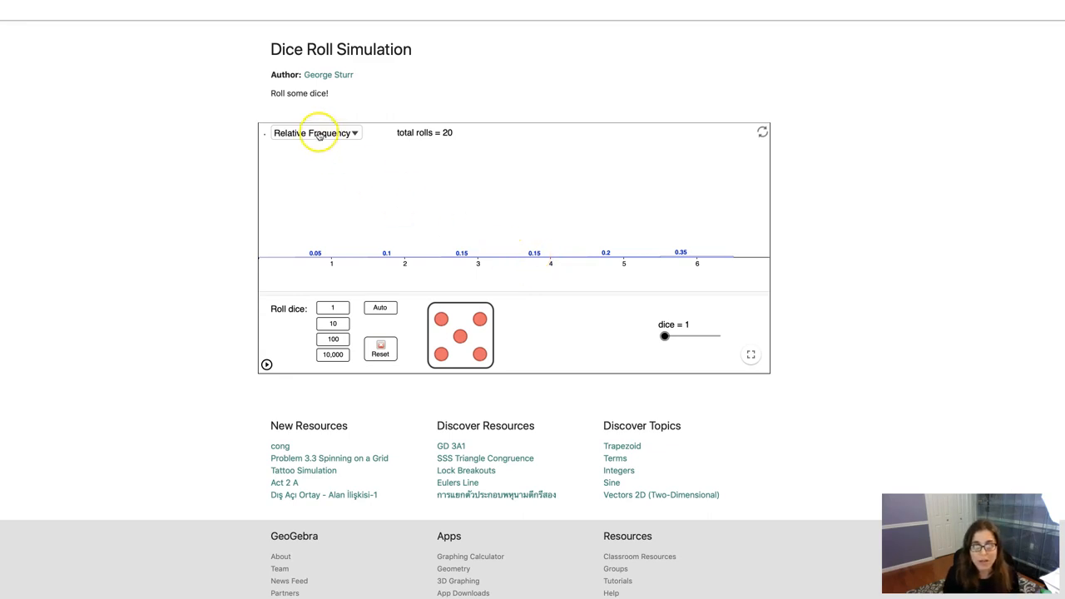
- Show frequency counts and add rolls, including two batches of 100, reaching 240 total
click(316, 133)
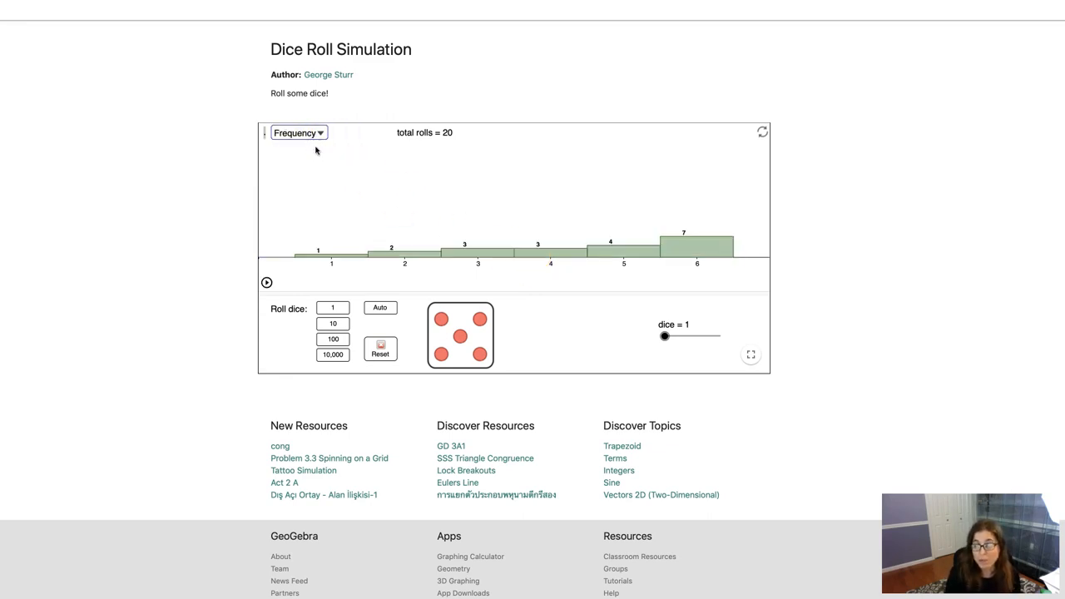
mouse_move(535, 256)
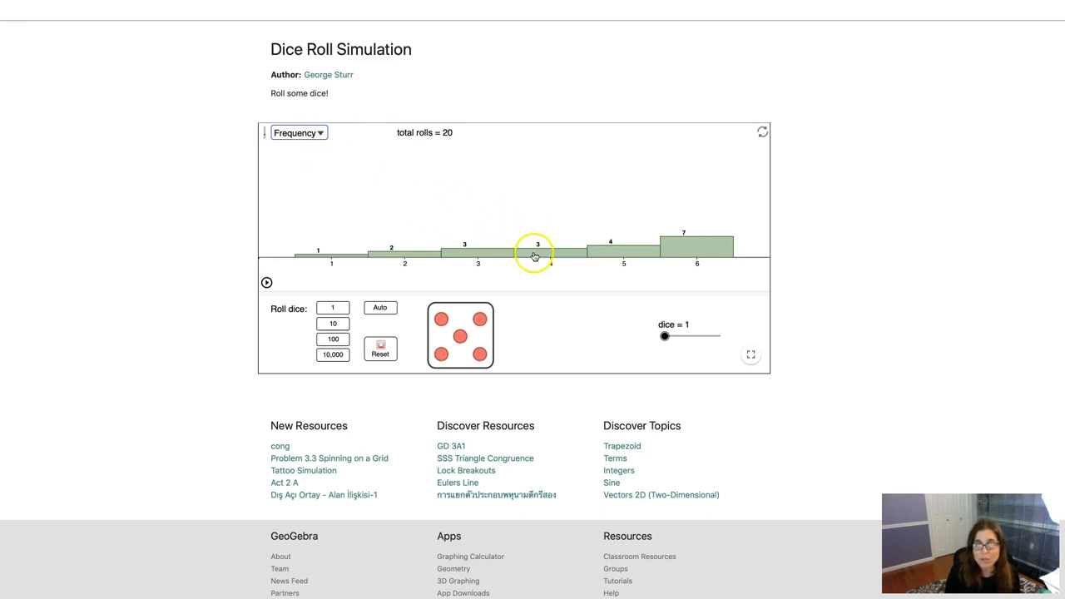
mouse_move(552, 264)
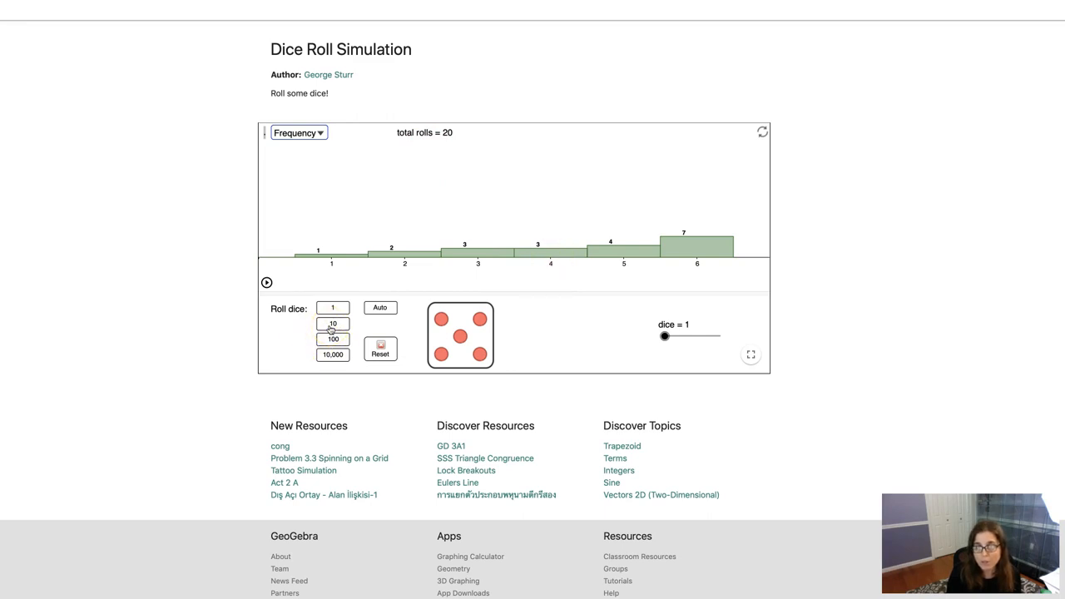
click(333, 323)
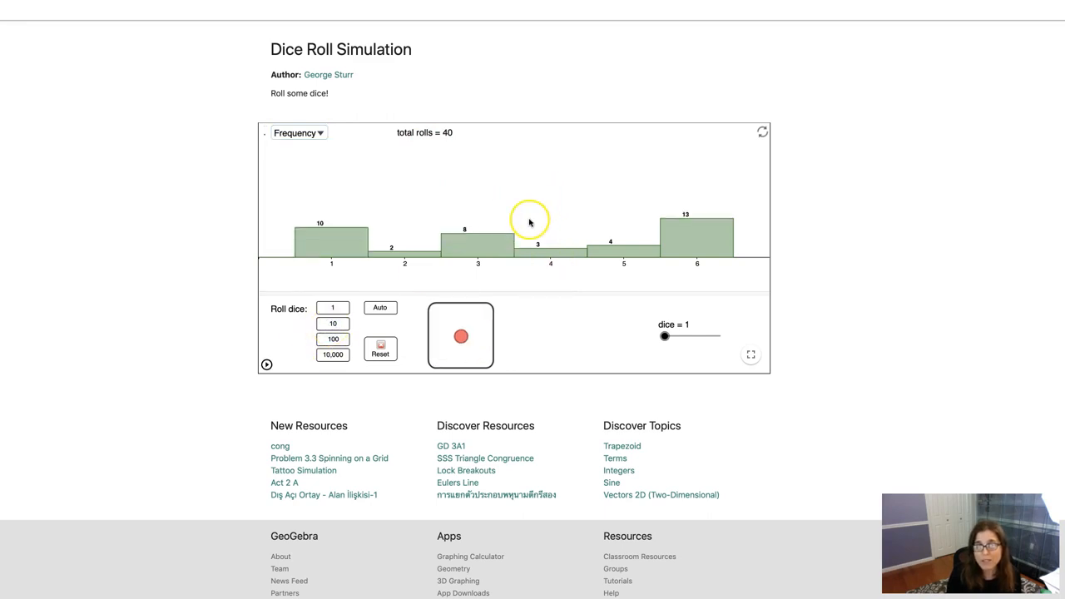
mouse_move(559, 246)
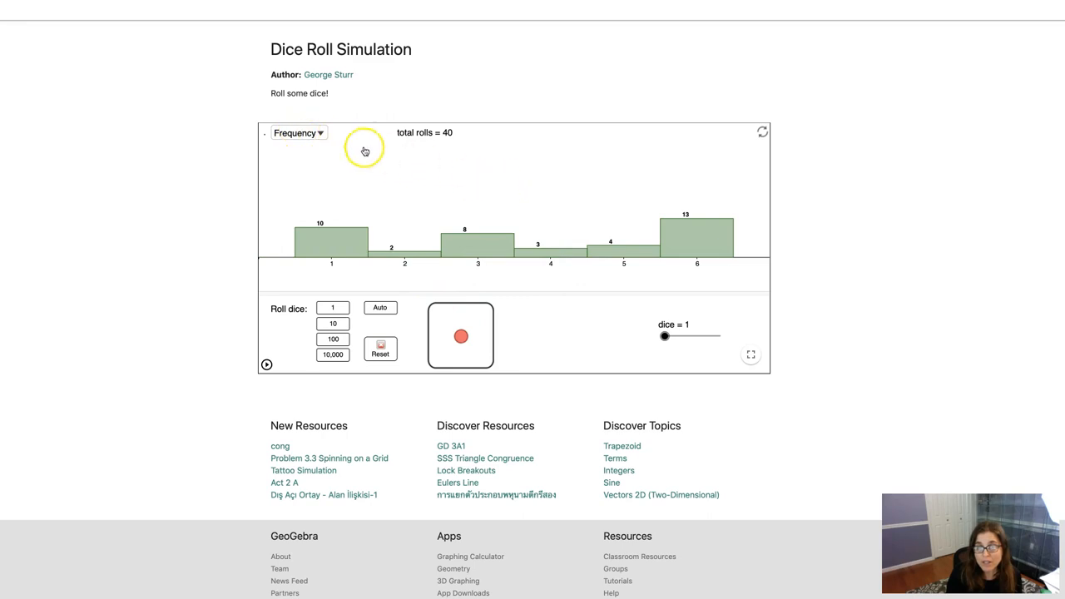
click(298, 133)
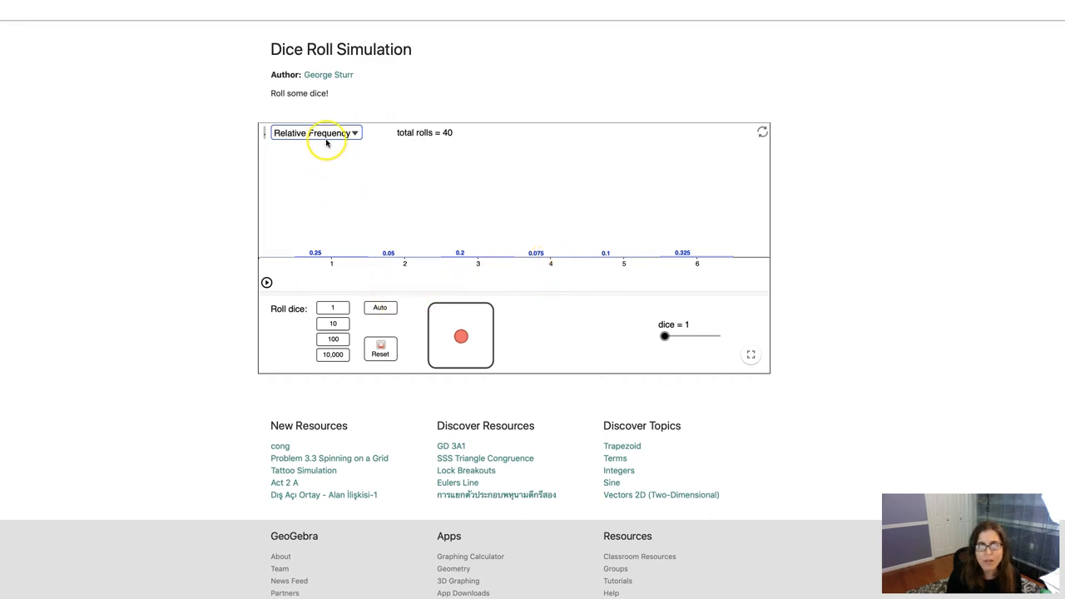
click(314, 133)
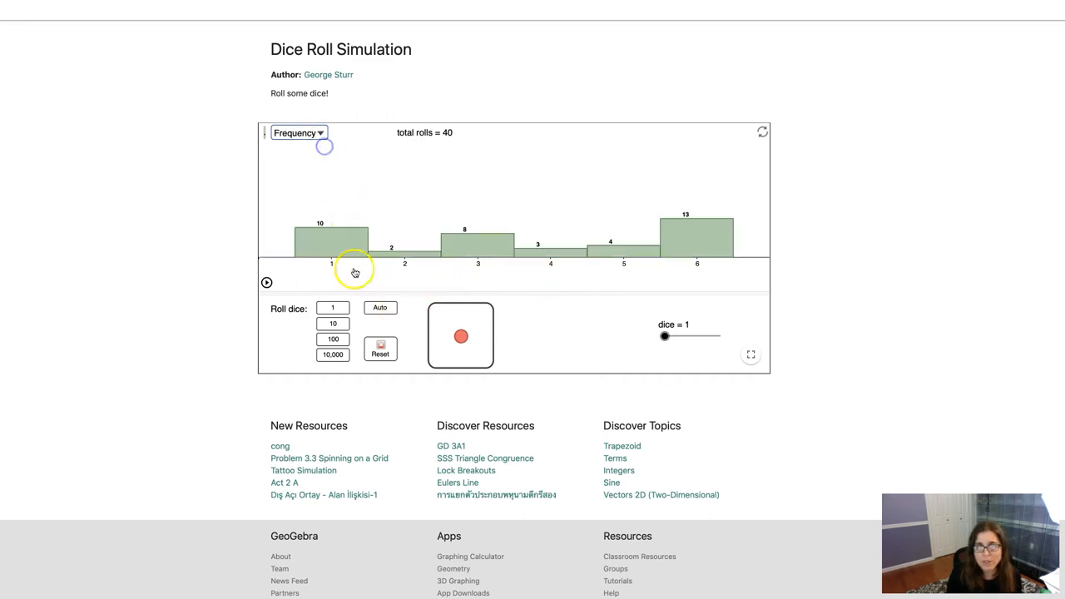
click(332, 339)
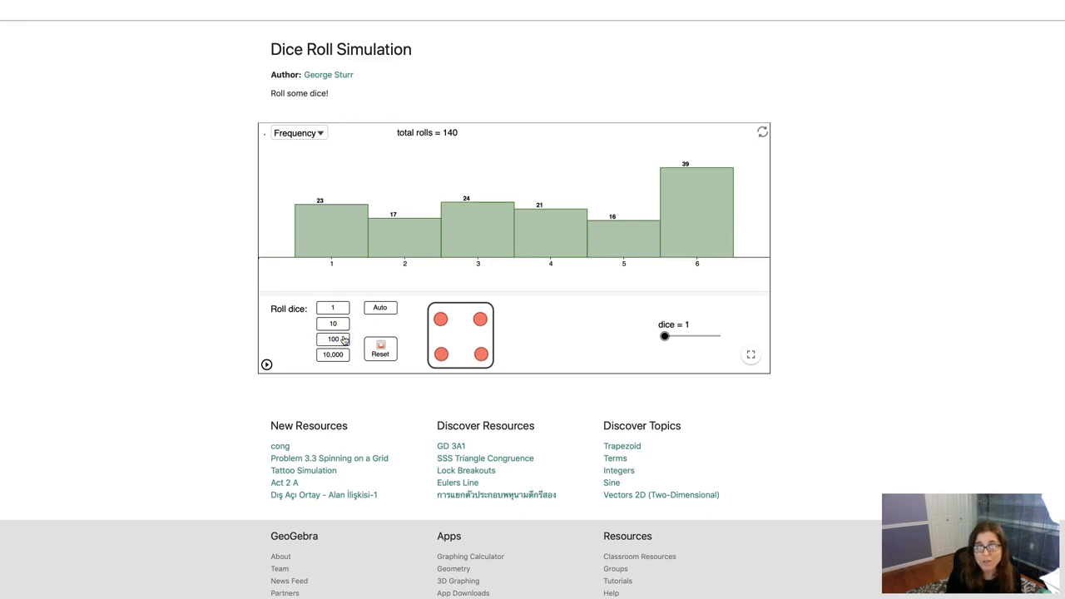
click(333, 339)
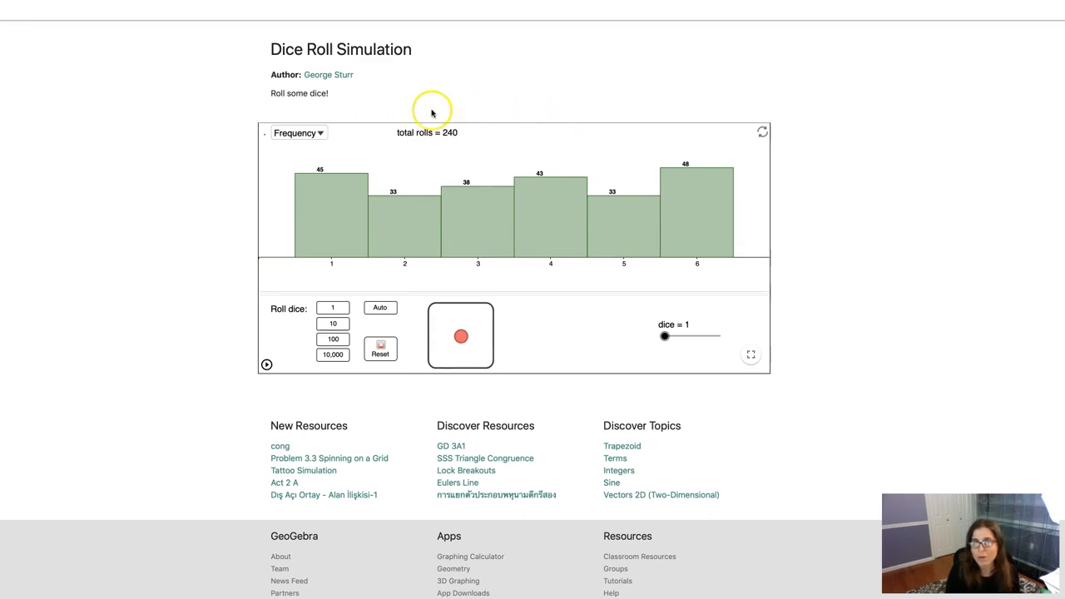
mouse_move(439, 137)
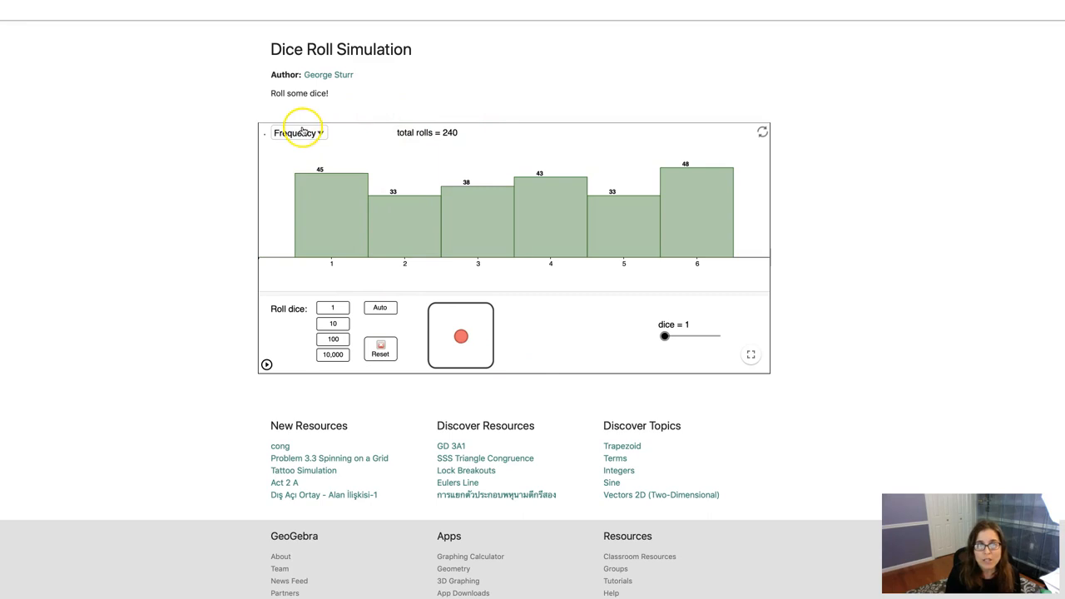
- Show relative frequencies and roll two batches of 10,000, reaching 20,240 total near 0.167 each
click(300, 133)
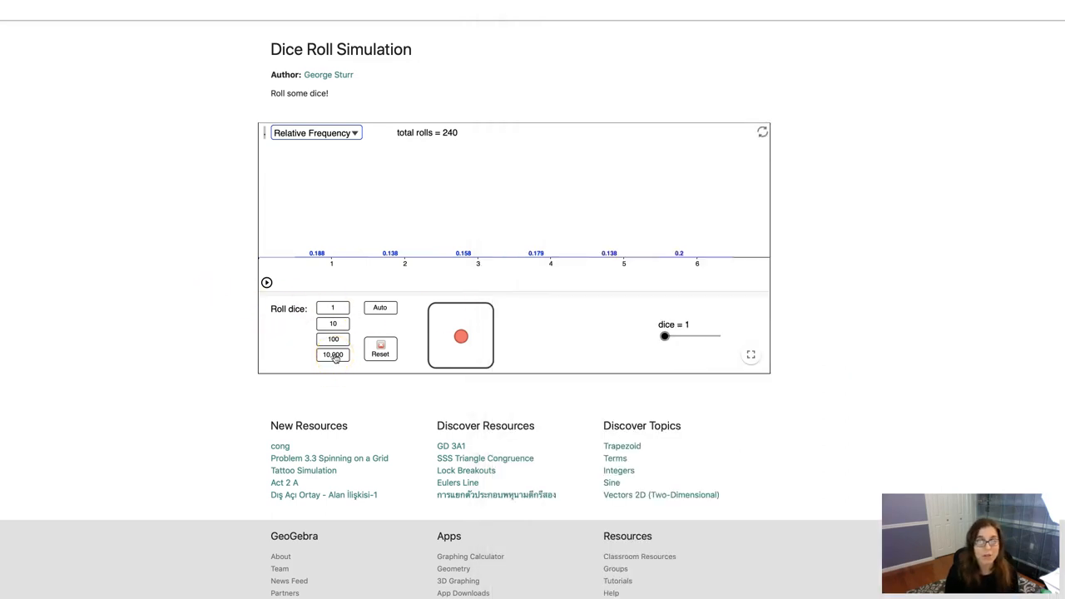
click(332, 355)
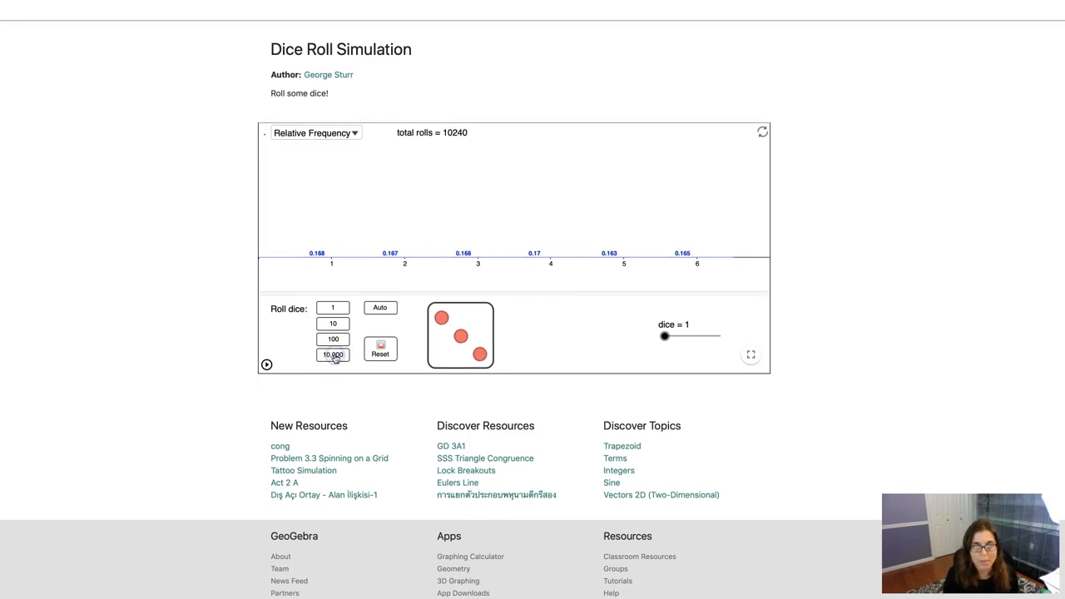
mouse_move(556, 250)
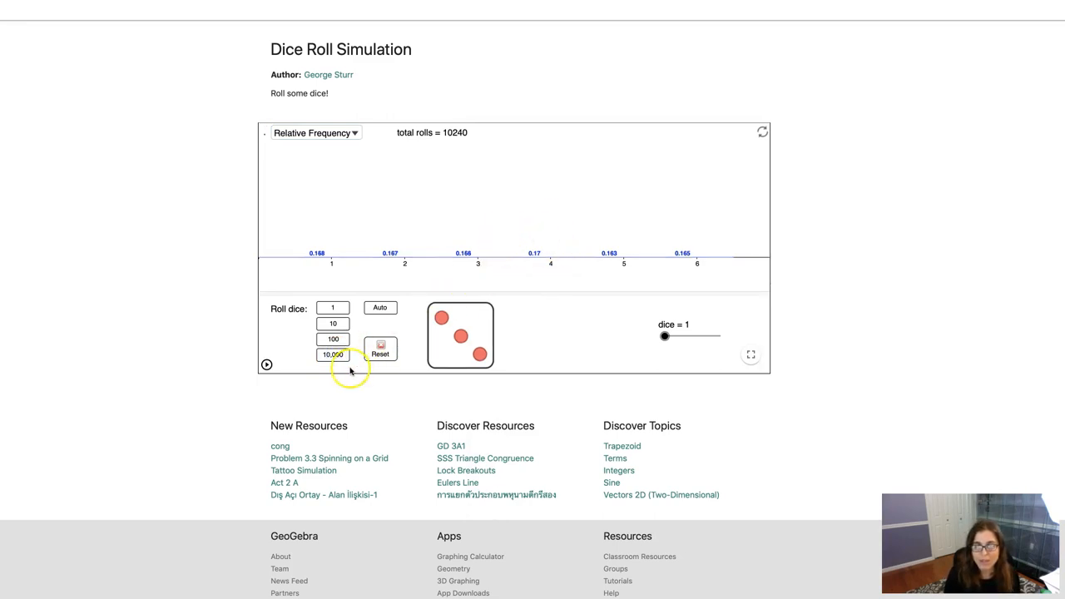
click(333, 353)
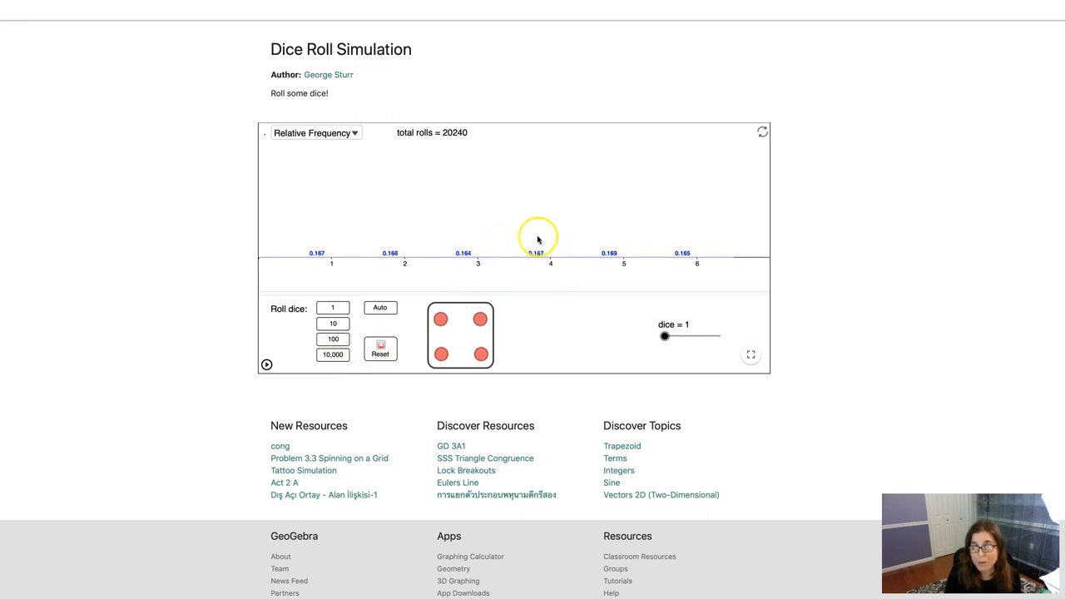
mouse_move(547, 276)
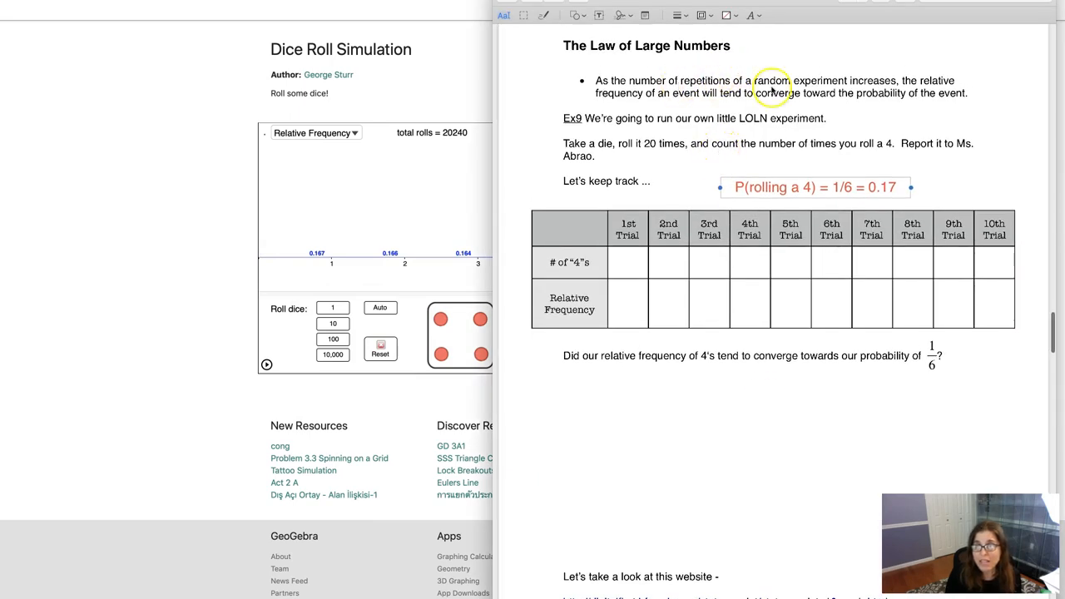
- Start editing the probability note to change 0.17 to 0.167
double_click(885, 187)
text(6)
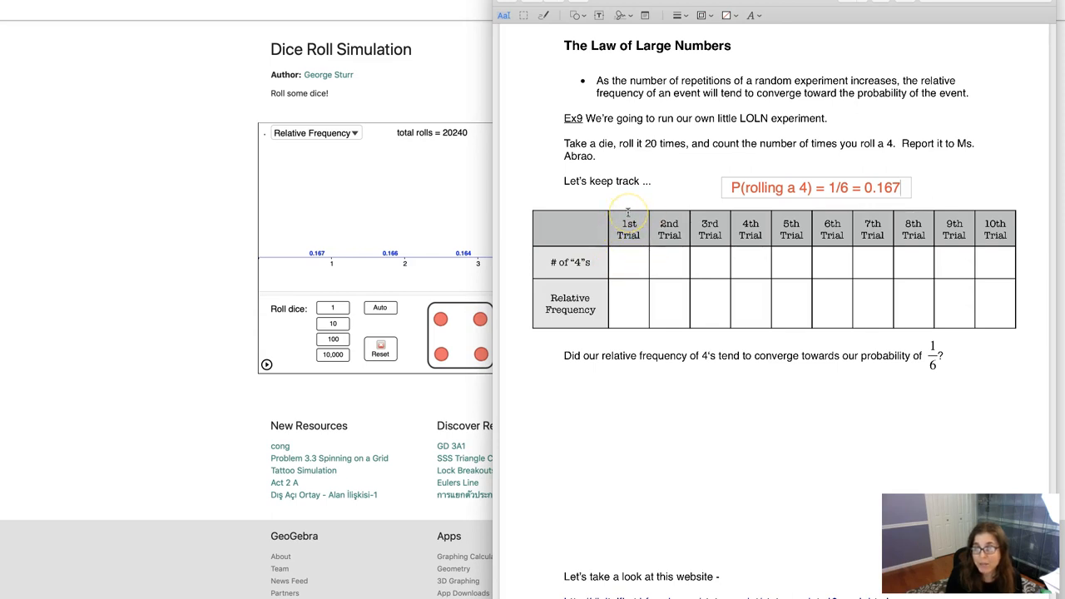
mouse_move(699, 223)
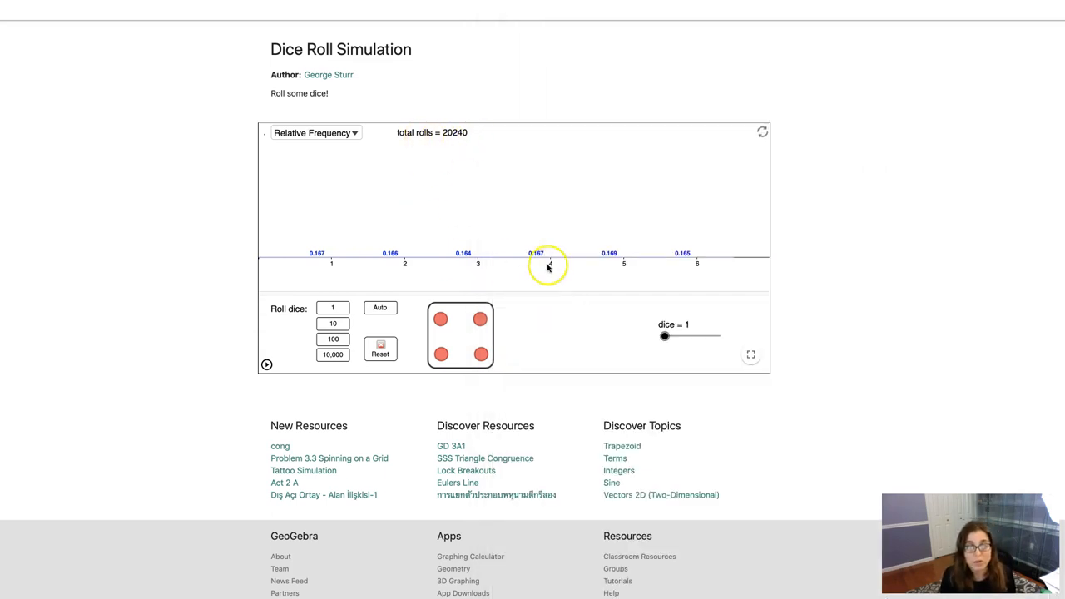
mouse_move(555, 256)
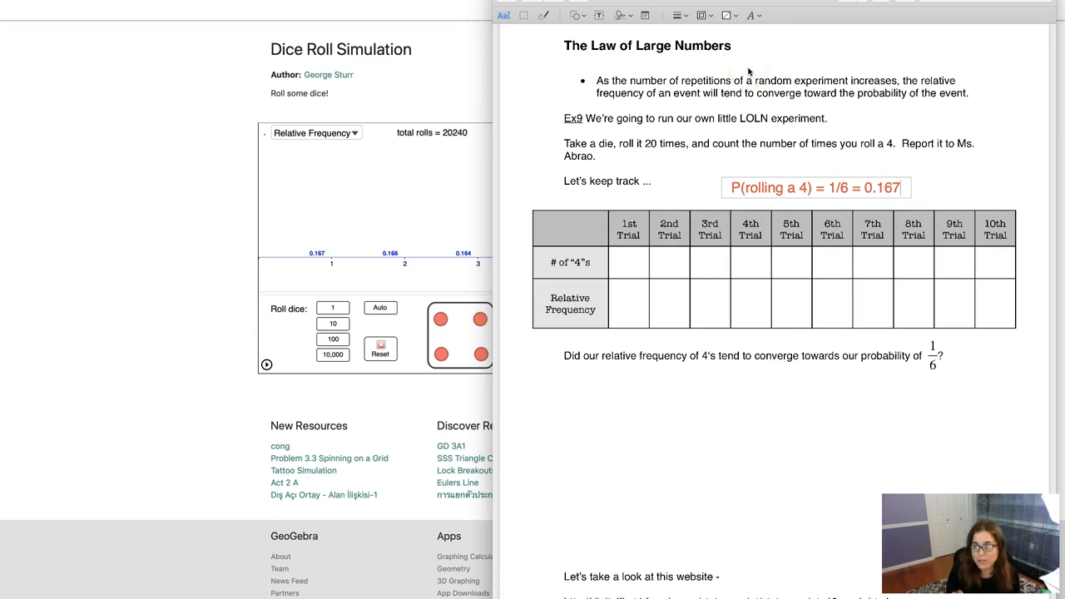
mouse_move(852, 96)
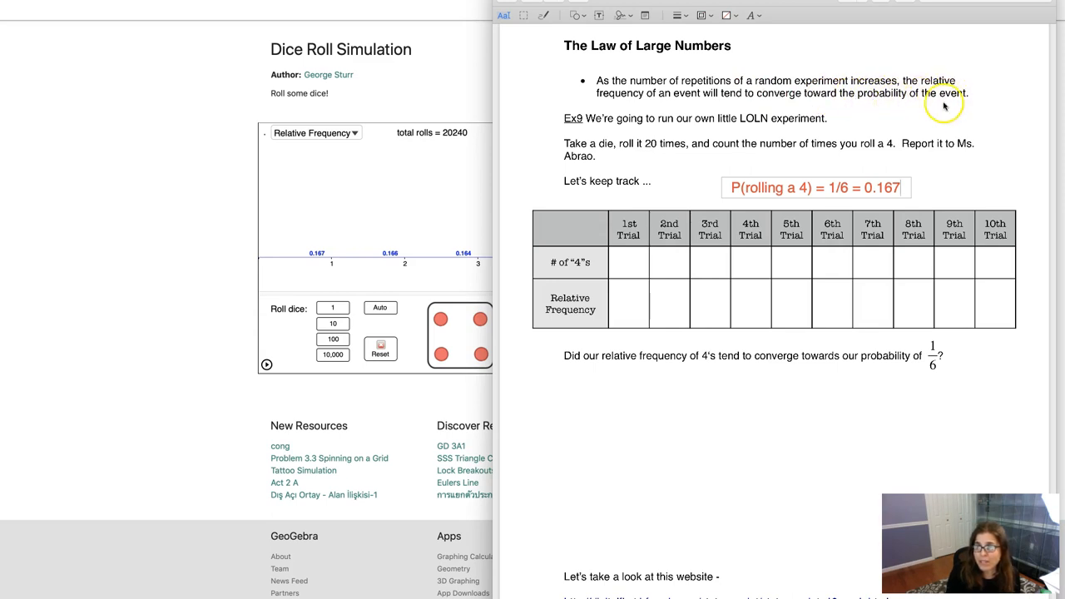
mouse_move(942, 108)
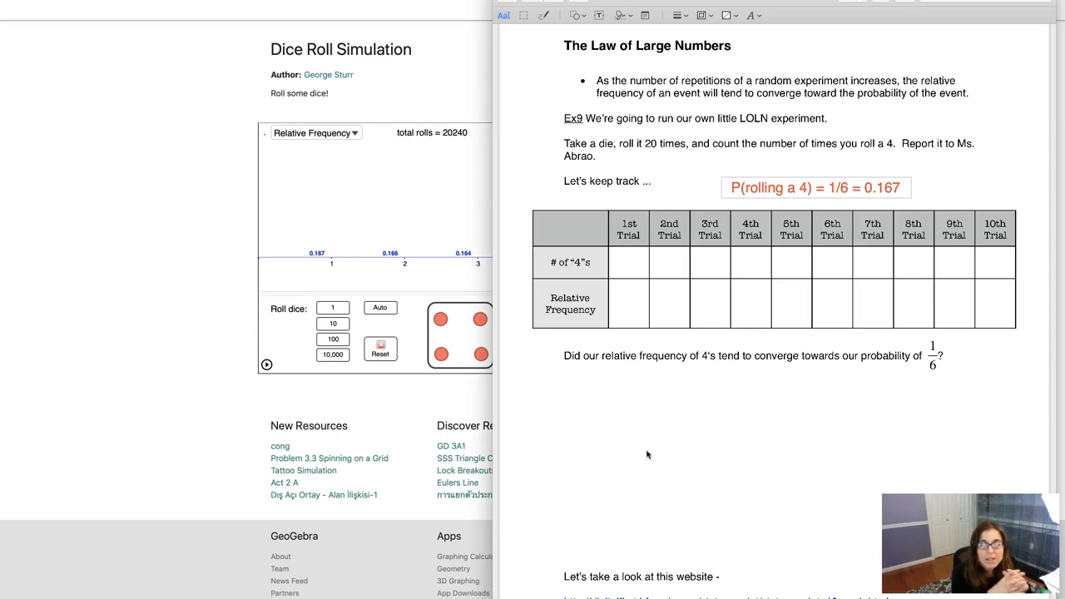
click(900, 186)
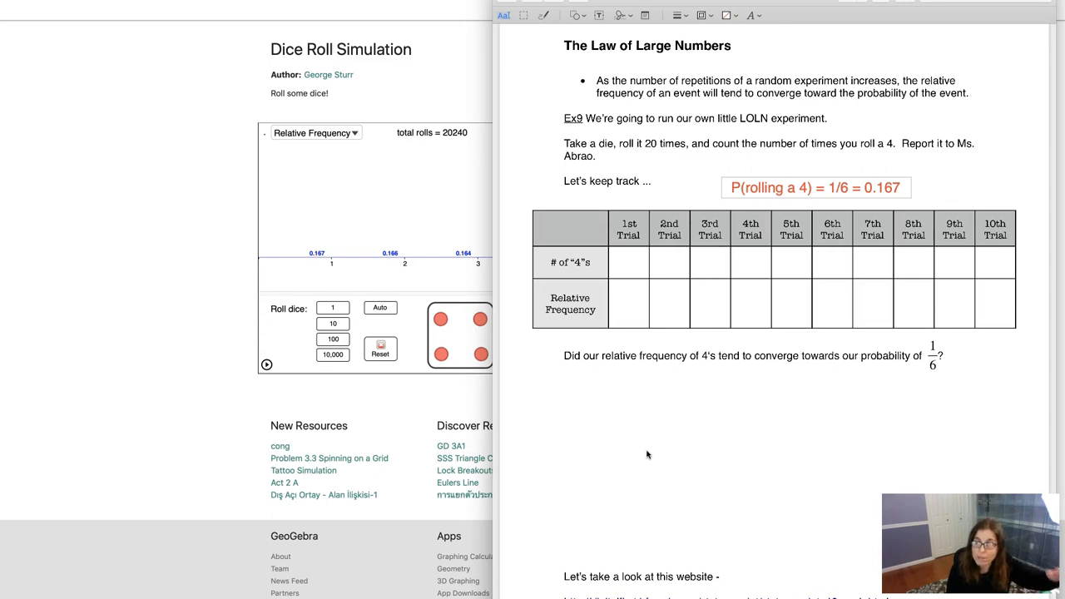
click(900, 186)
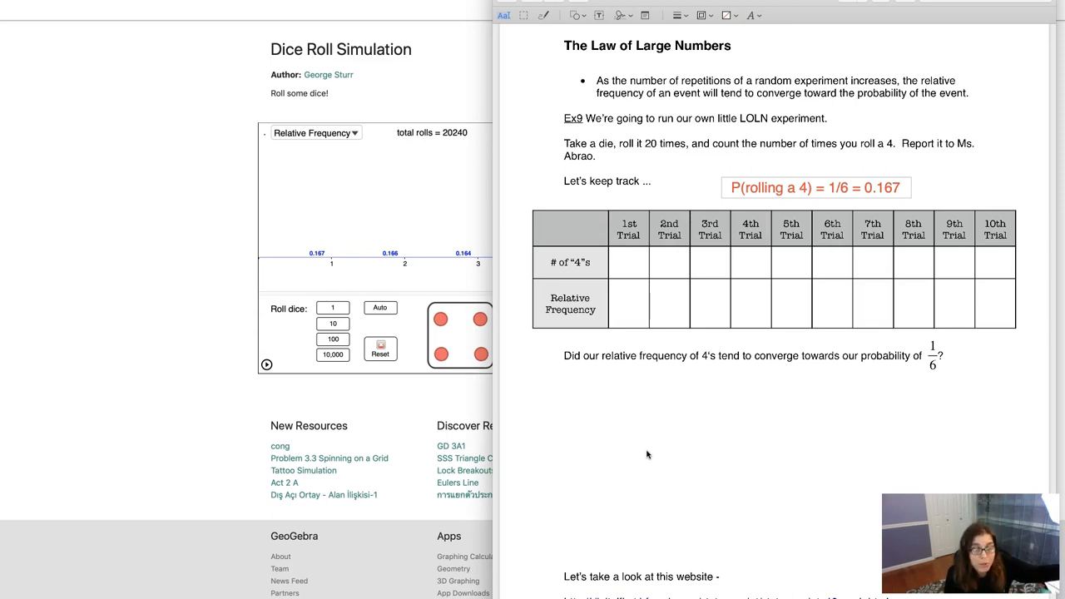
click(901, 186)
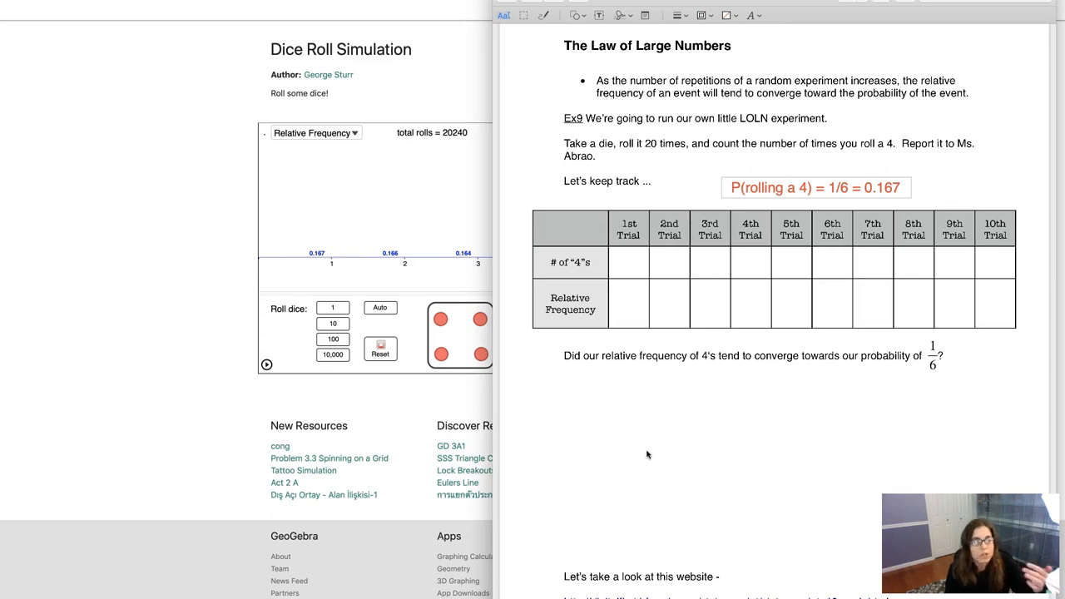
click(900, 187)
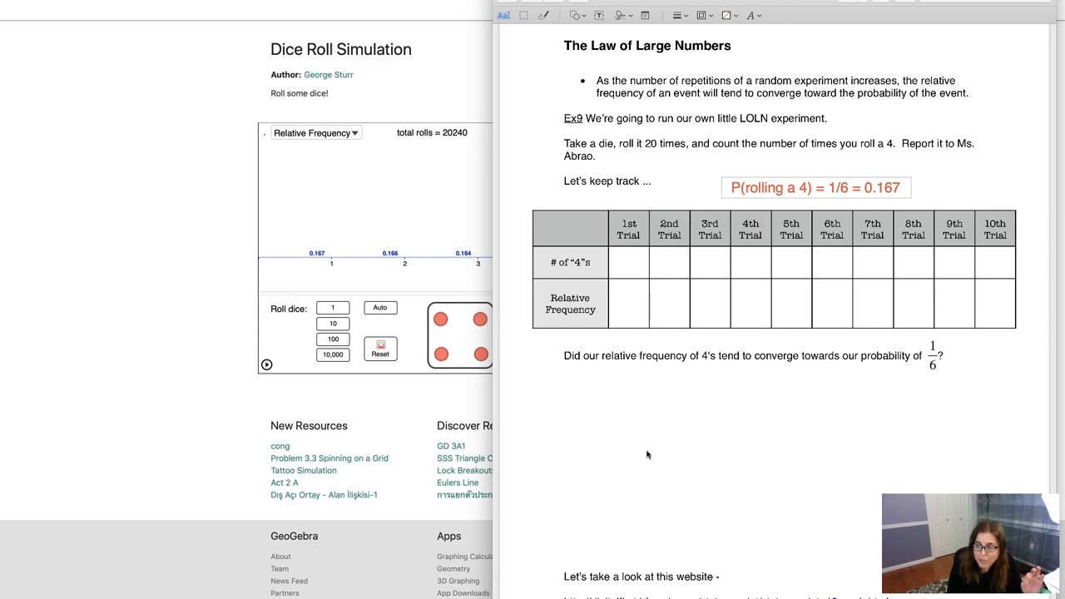
click(899, 187)
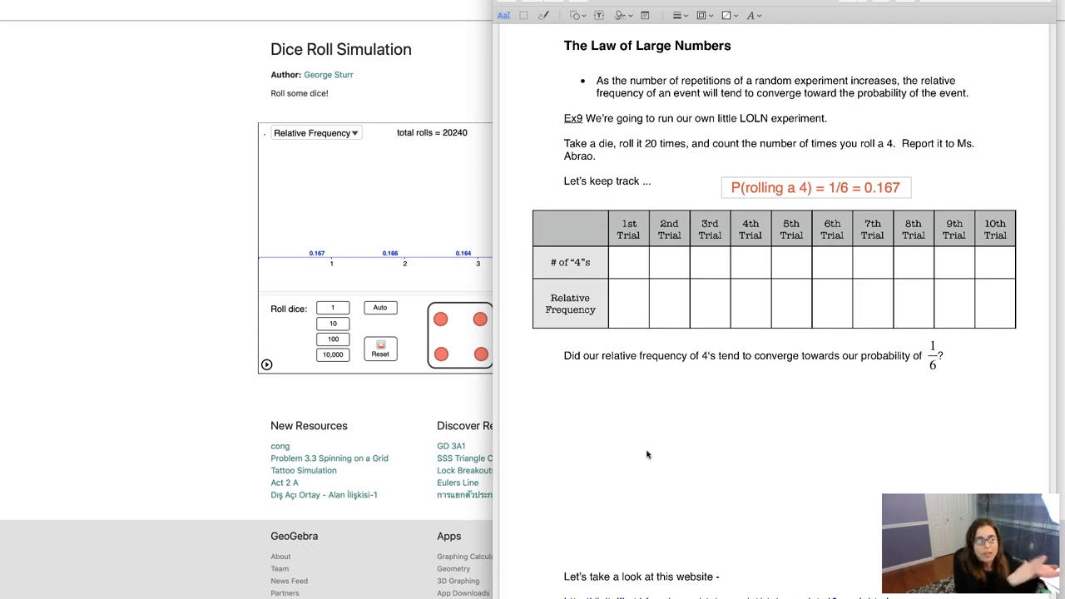
click(900, 186)
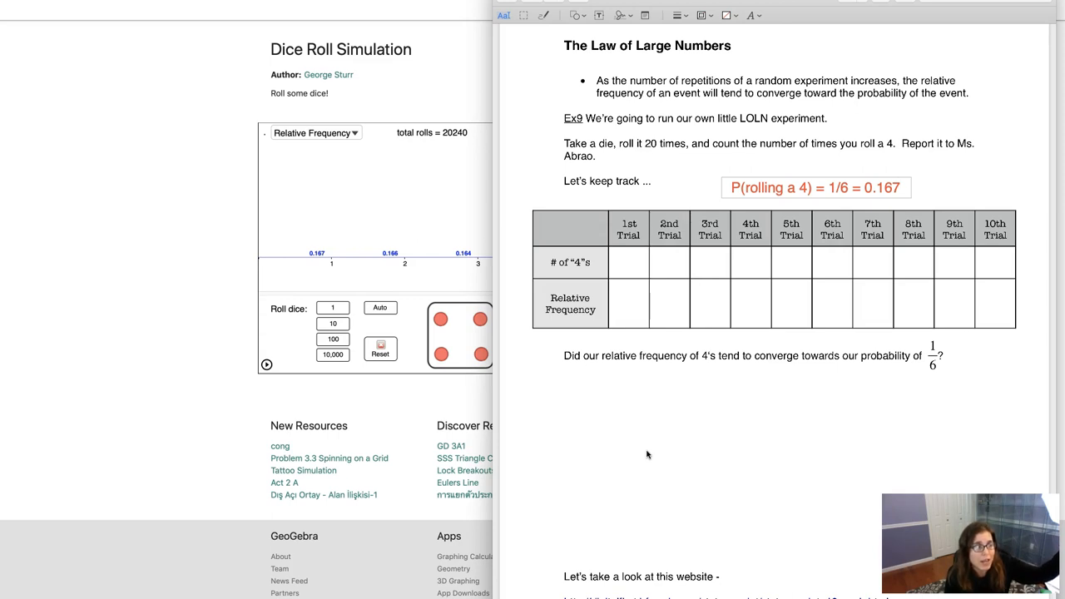
click(902, 186)
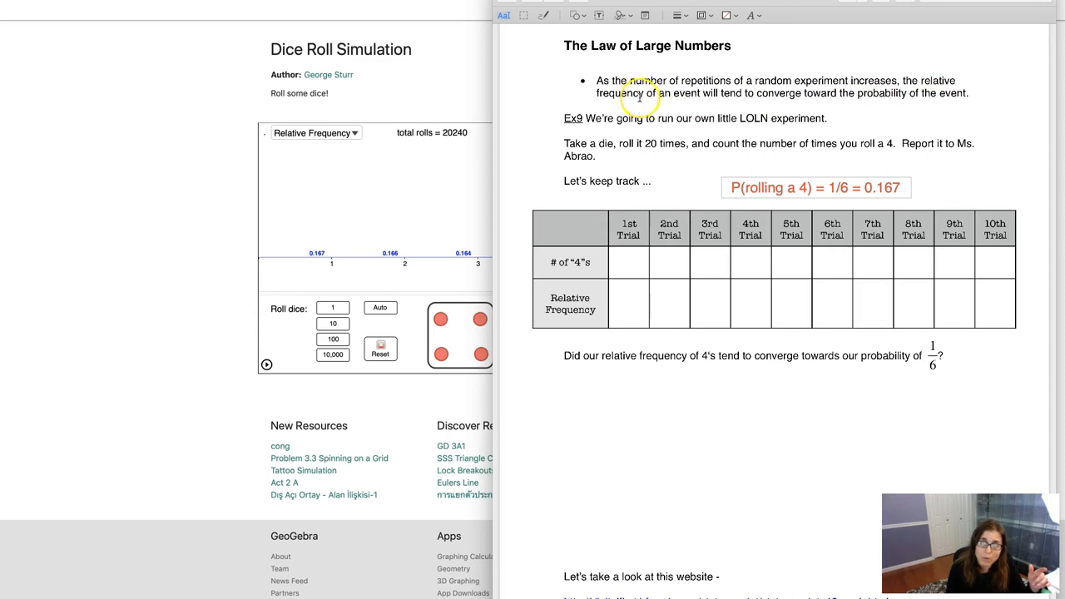
mouse_move(865, 93)
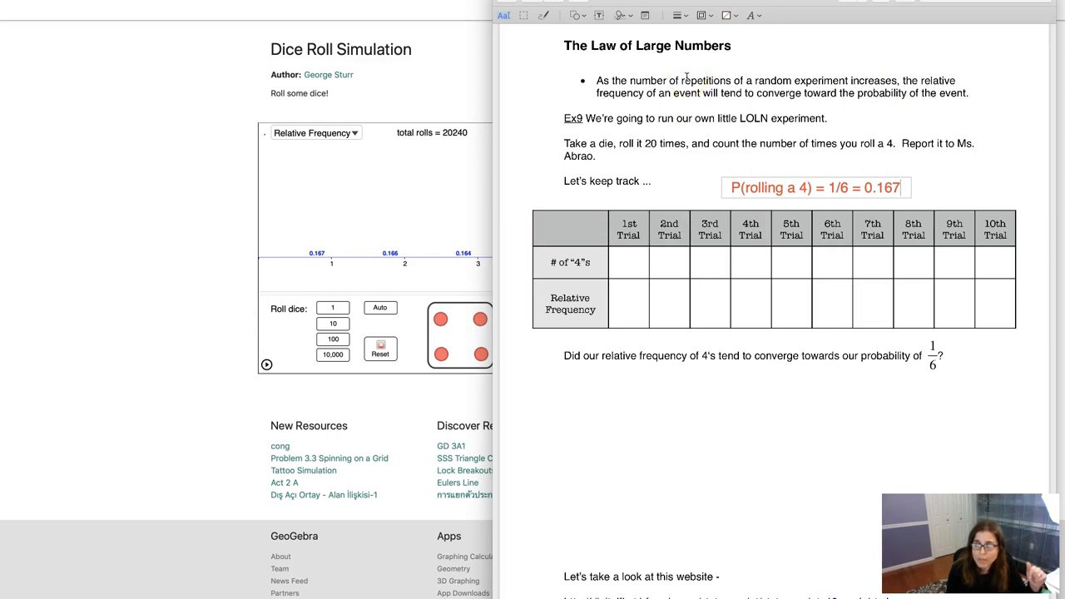
- Set the Probability of Heads slider to 0.30 and the Number of Tosses to 10
scroll(down, 3)
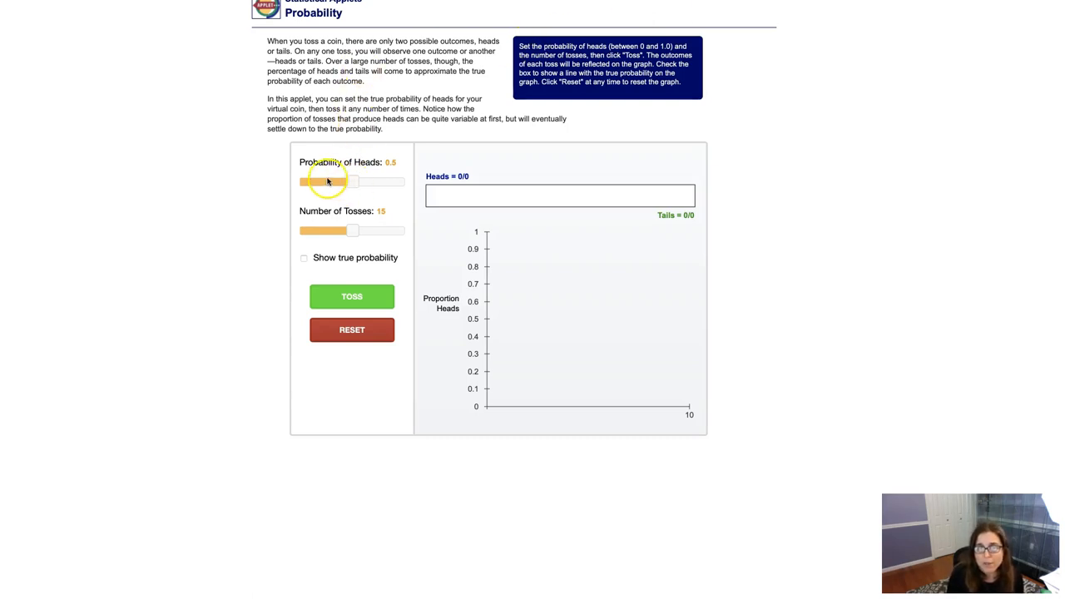
drag(352, 181, 348, 182)
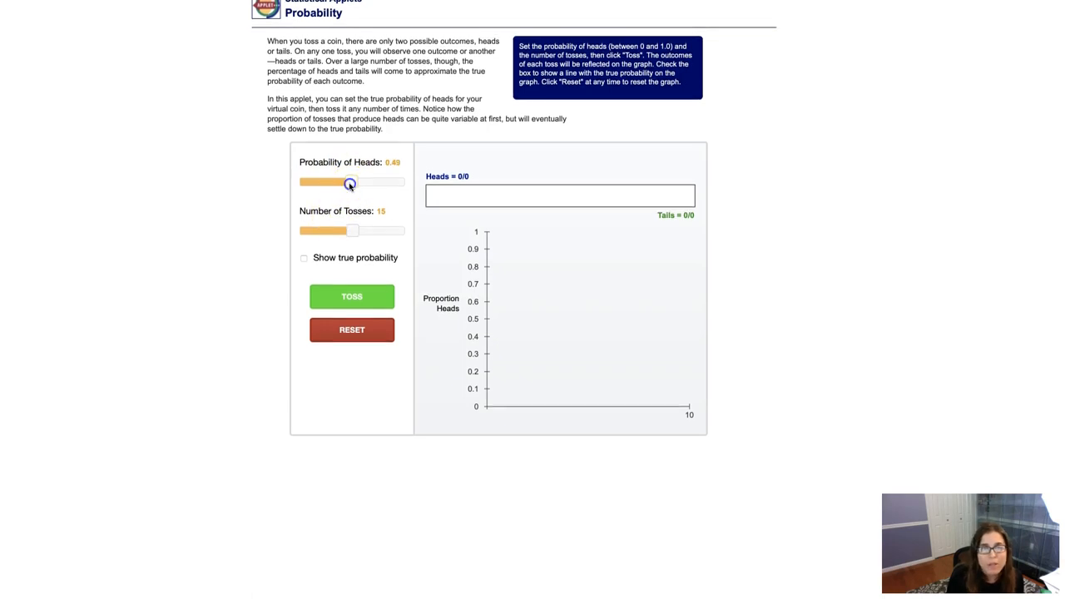
drag(348, 181, 339, 181)
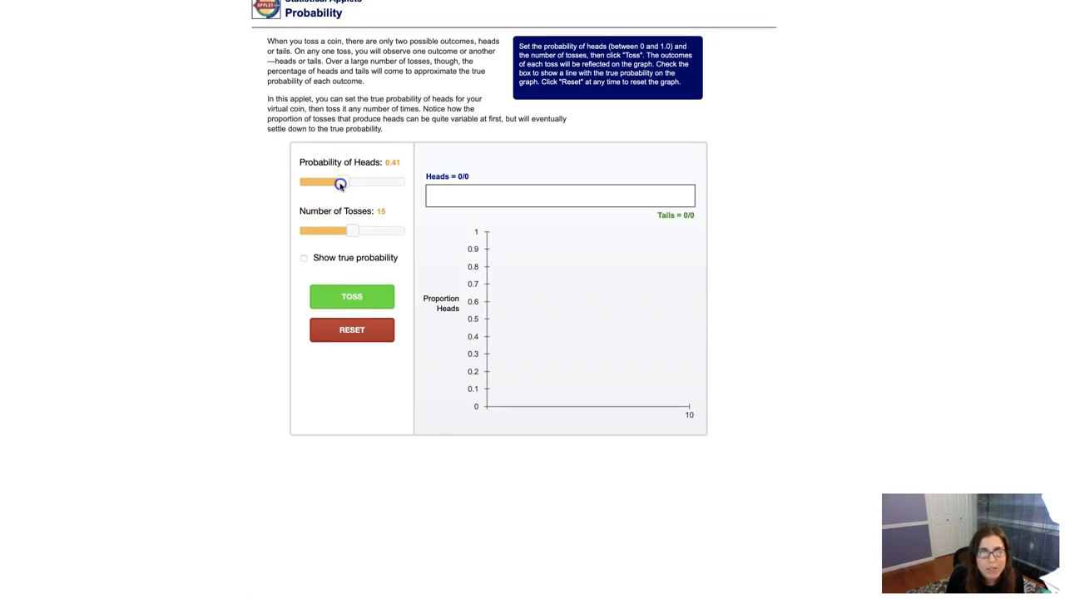
drag(339, 181, 327, 182)
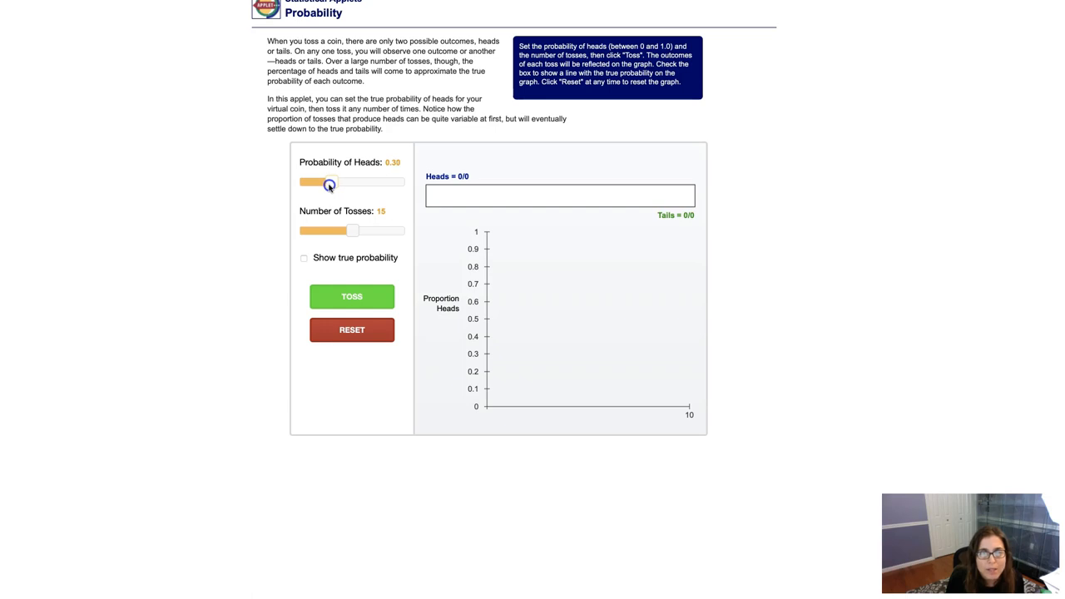
drag(326, 183, 329, 183)
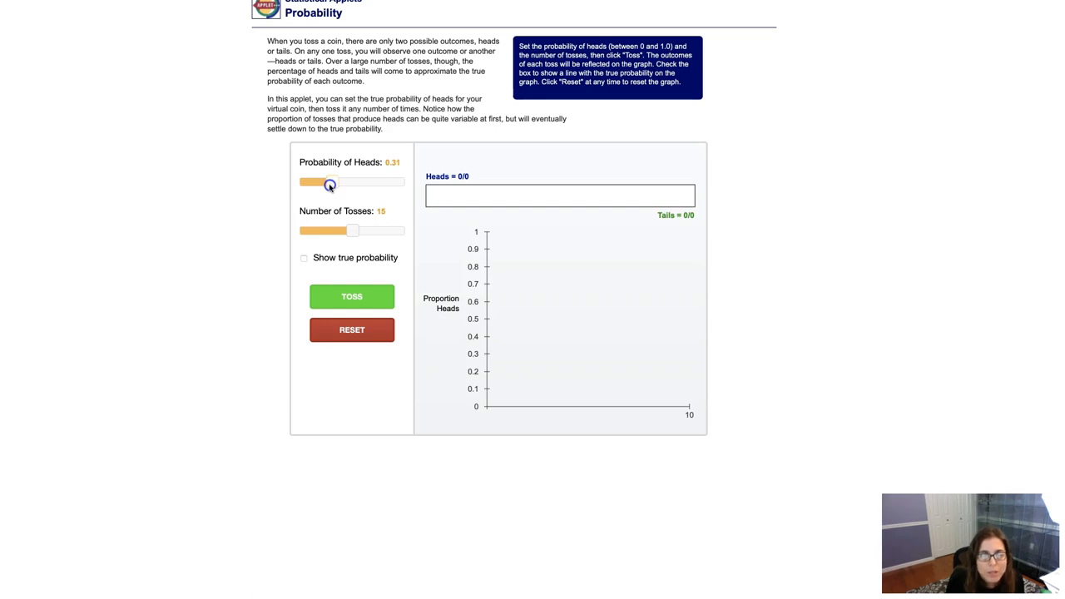
drag(327, 181, 332, 181)
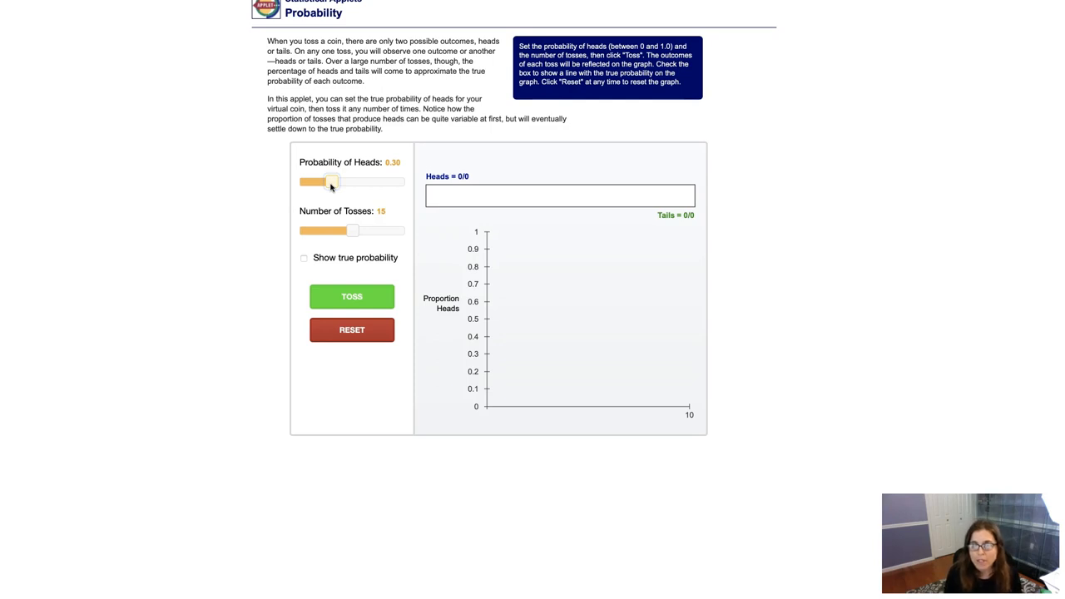
drag(352, 230, 338, 229)
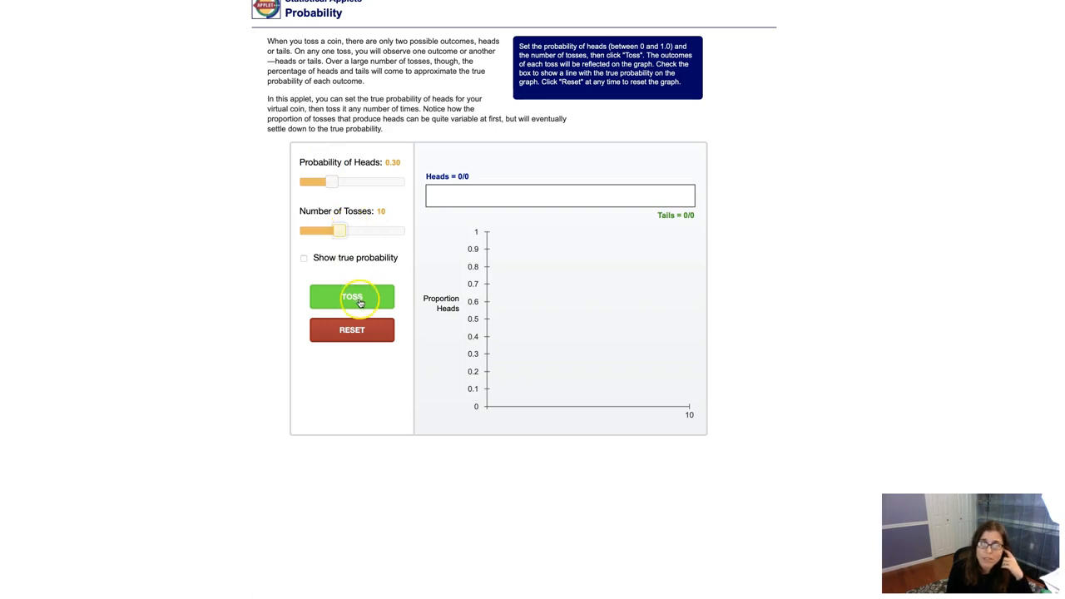
- Toss the 0.30-probability coin in batches of 10 until 20 tosses show 3 heads (0.150)
click(351, 296)
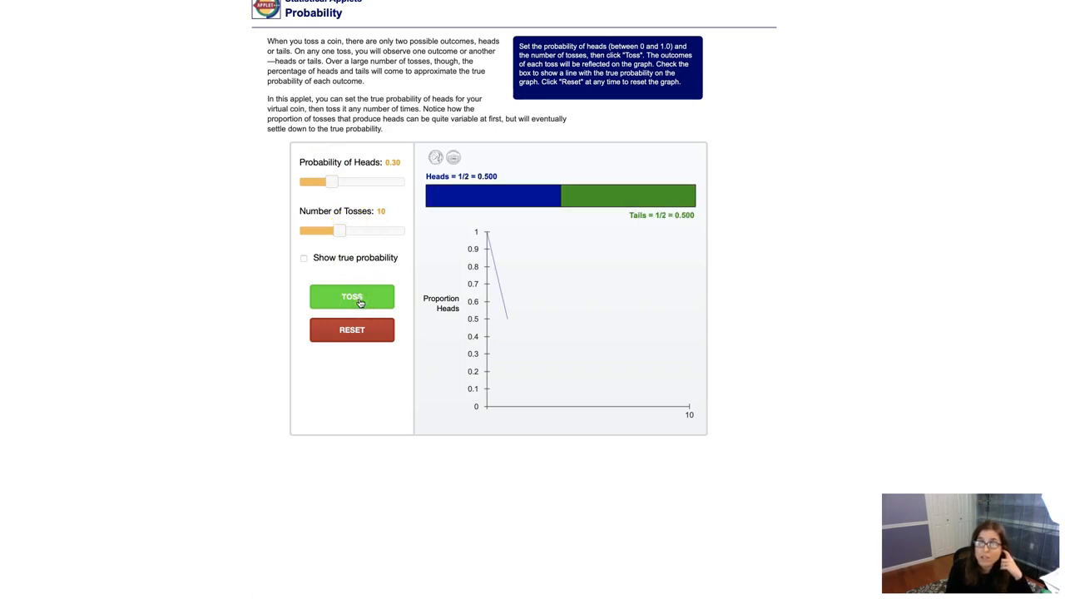
click(351, 296)
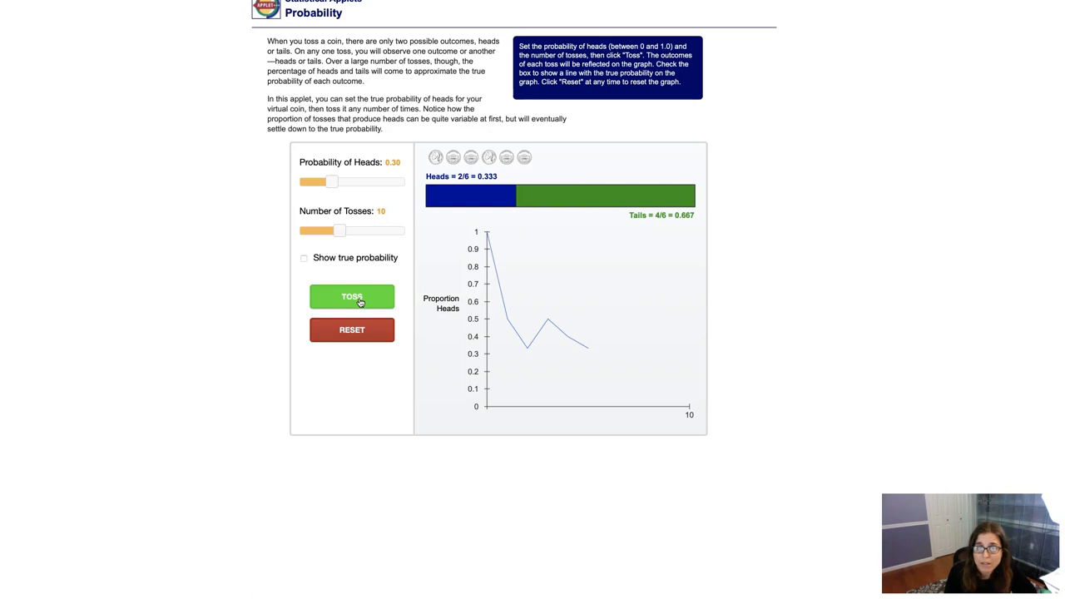
click(351, 297)
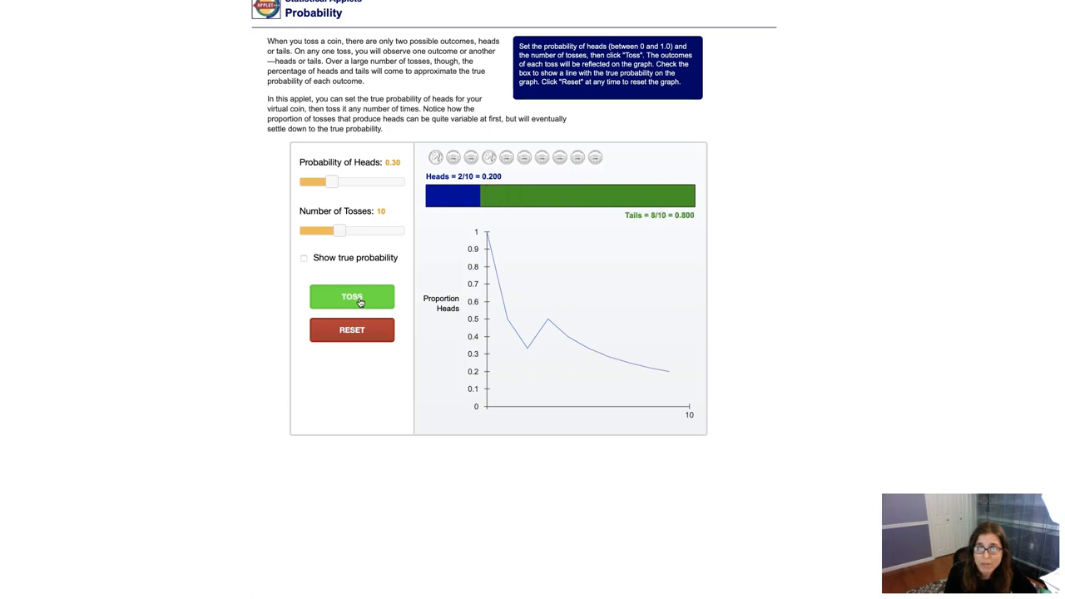
mouse_move(462, 178)
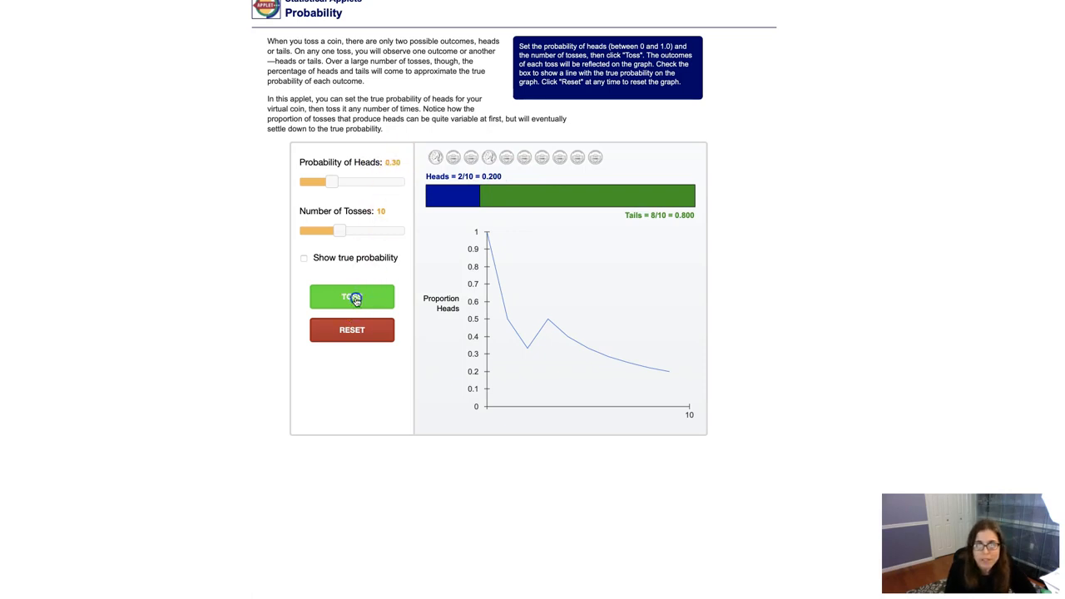
click(351, 296)
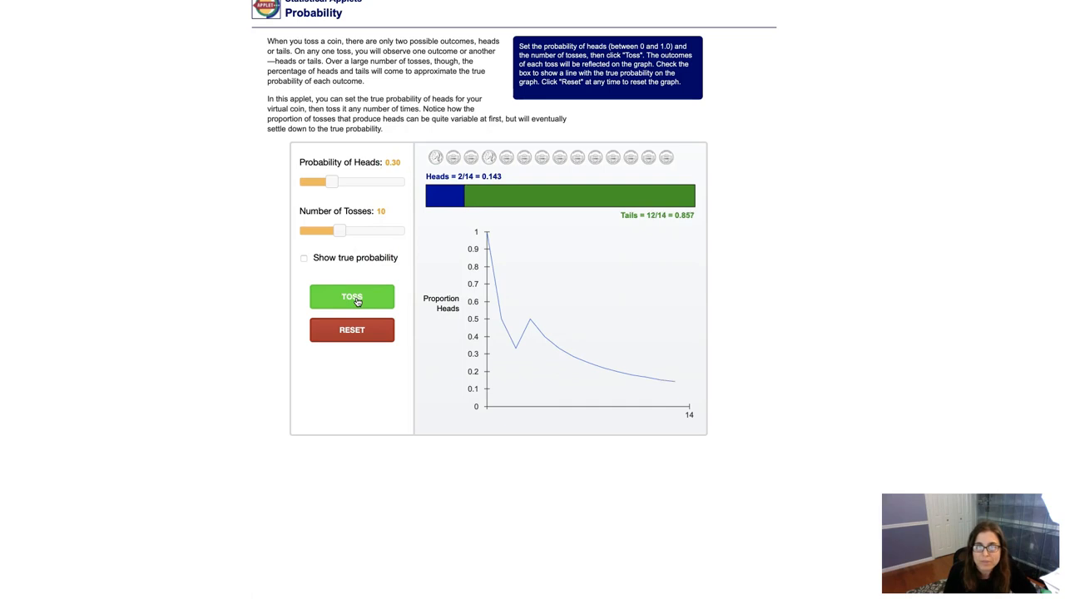
click(351, 296)
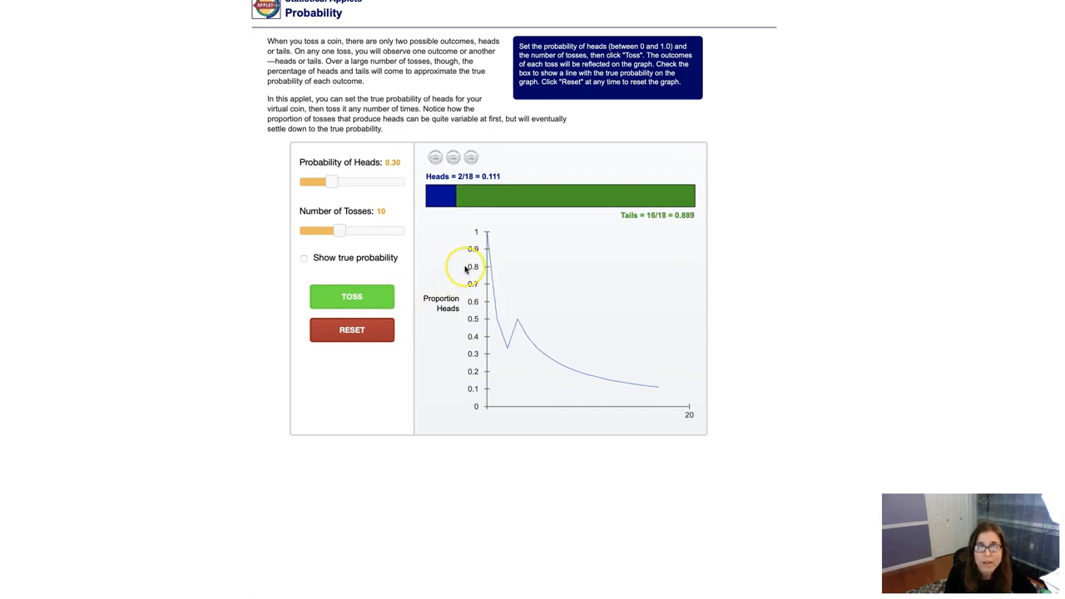
click(353, 296)
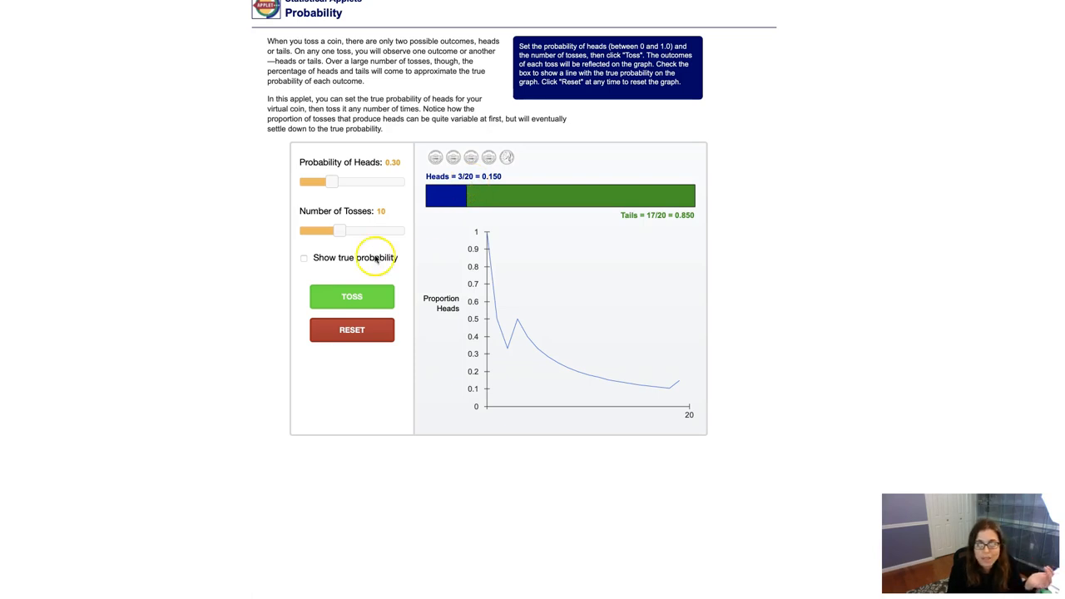
- Set 200 tosses per run and toss to 220 total, giving 69 heads (0.314)
drag(333, 229, 406, 230)
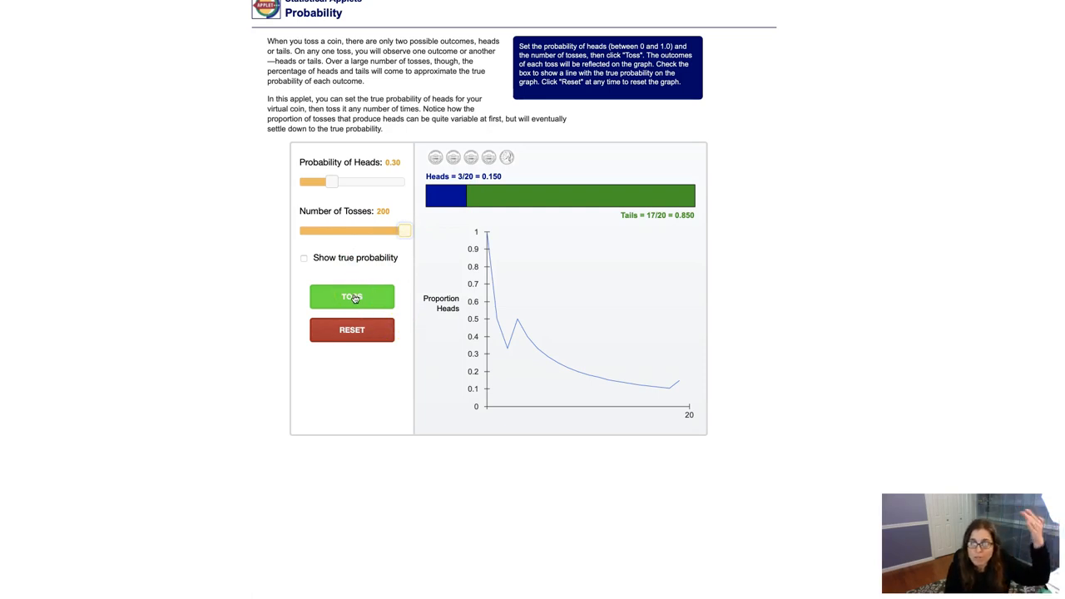
click(351, 296)
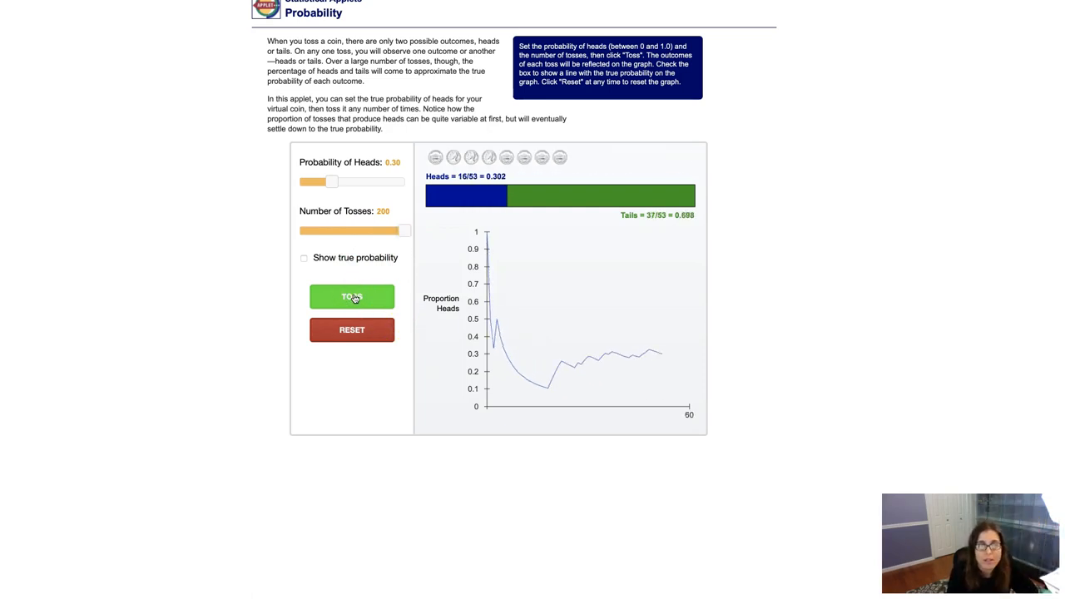
click(351, 296)
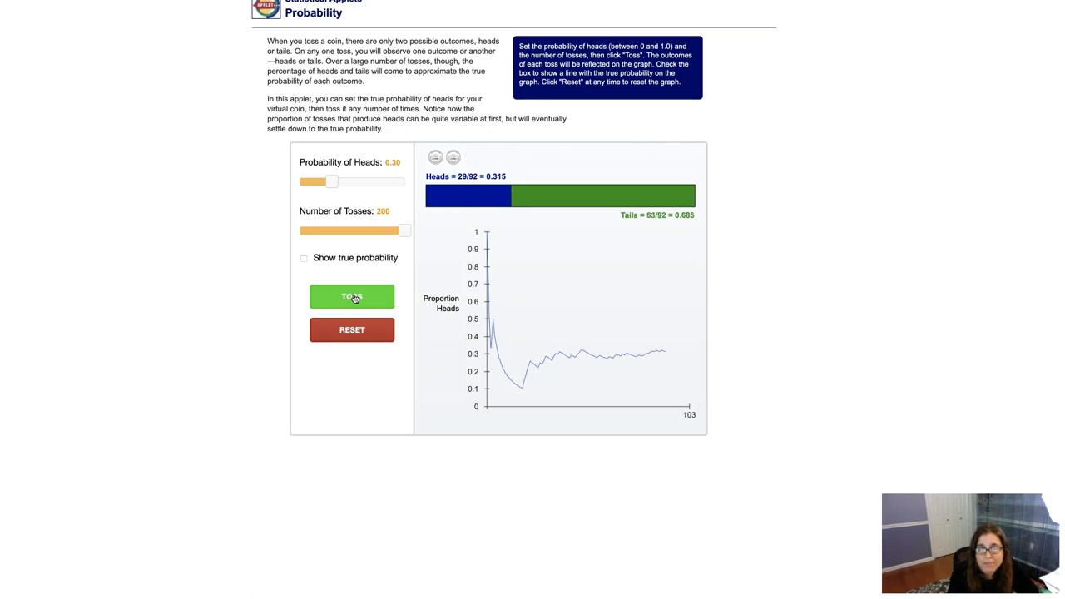
click(351, 296)
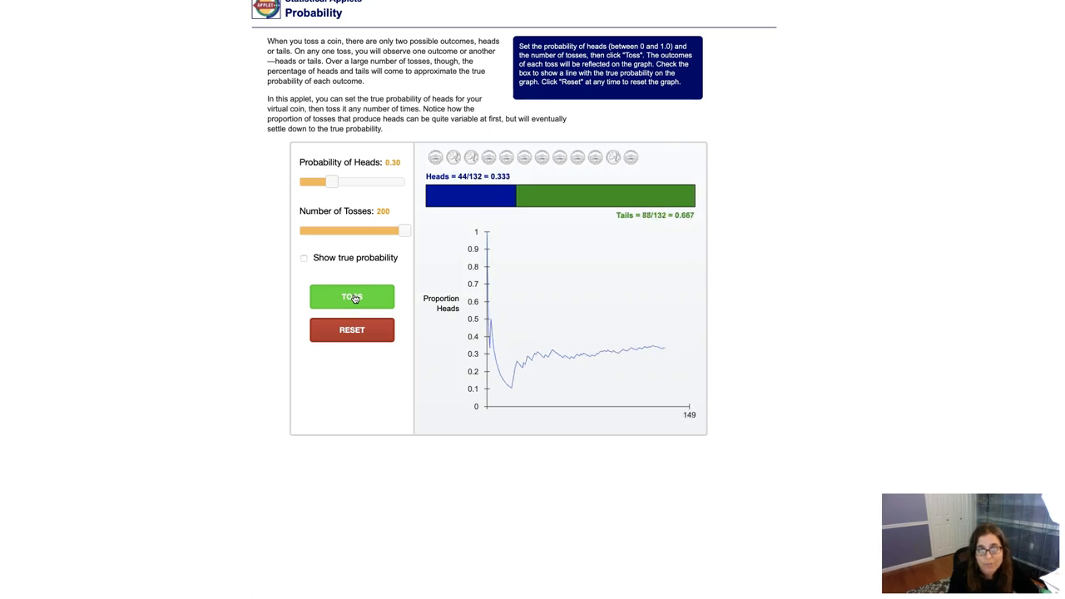
click(351, 296)
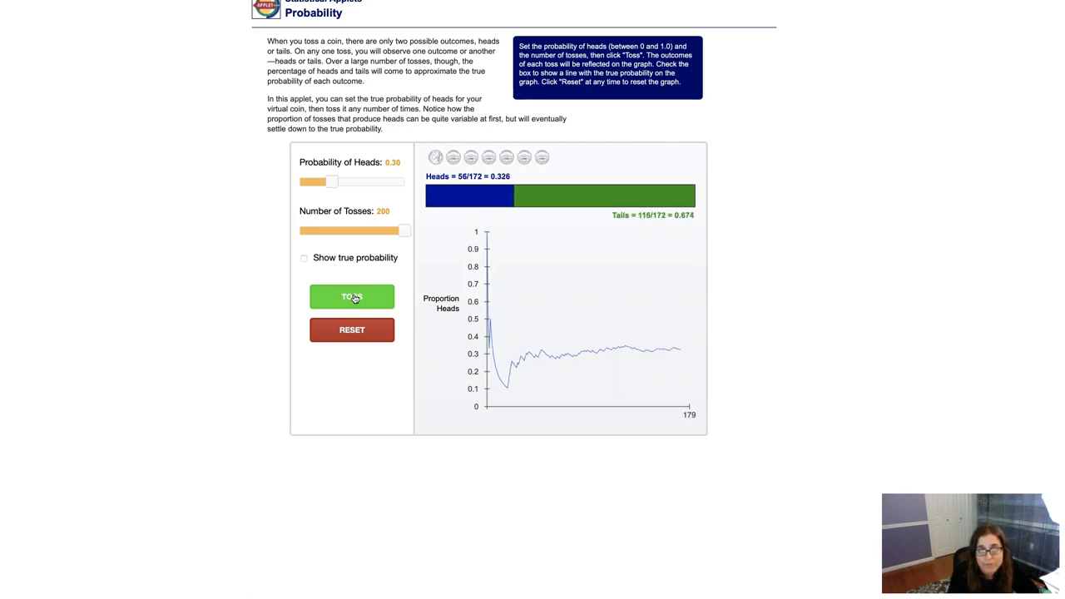
click(351, 296)
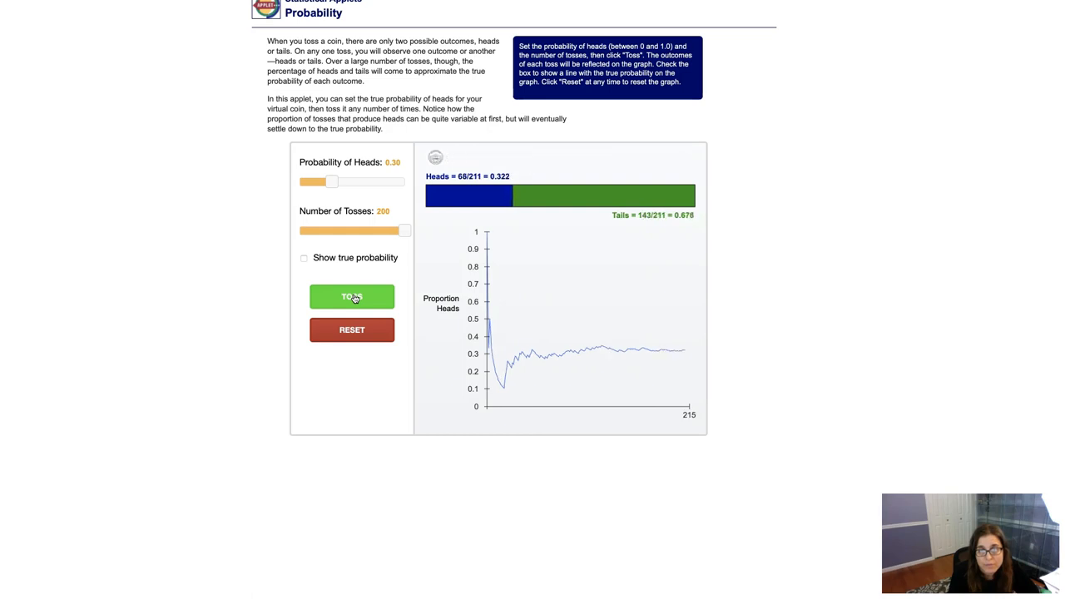
click(351, 296)
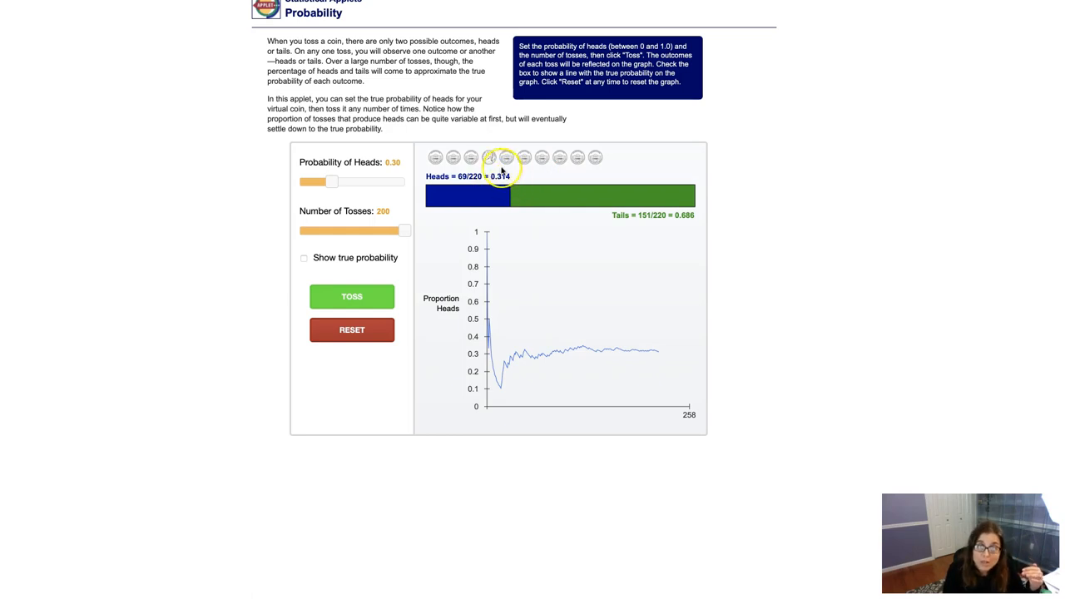
mouse_move(409, 168)
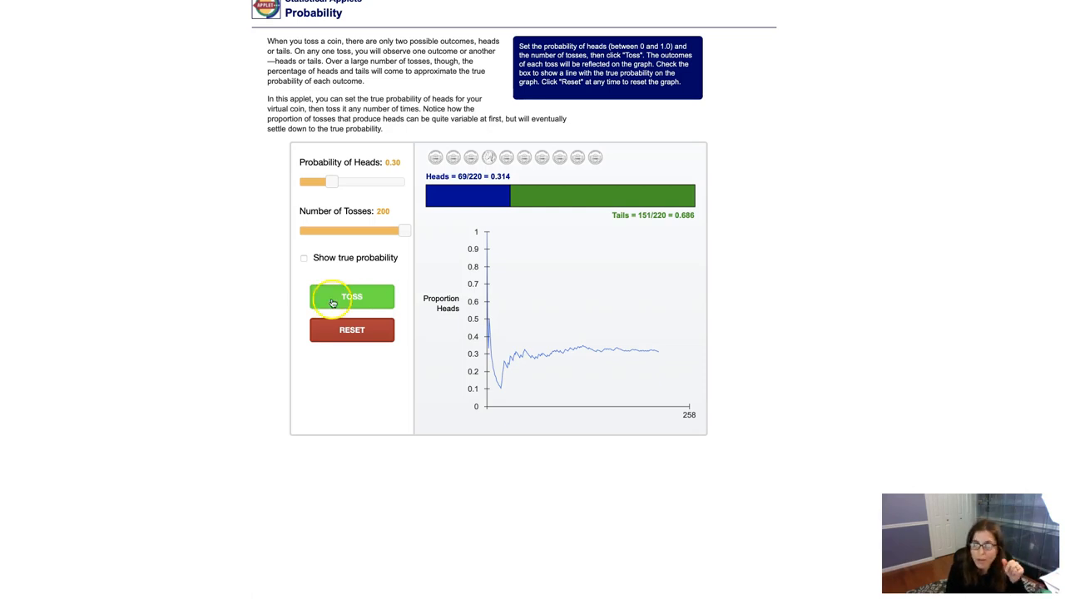
- Toss 200 more times to reach 420 tosses: 125 heads (0.298) and 295 tails (0.702)
click(351, 296)
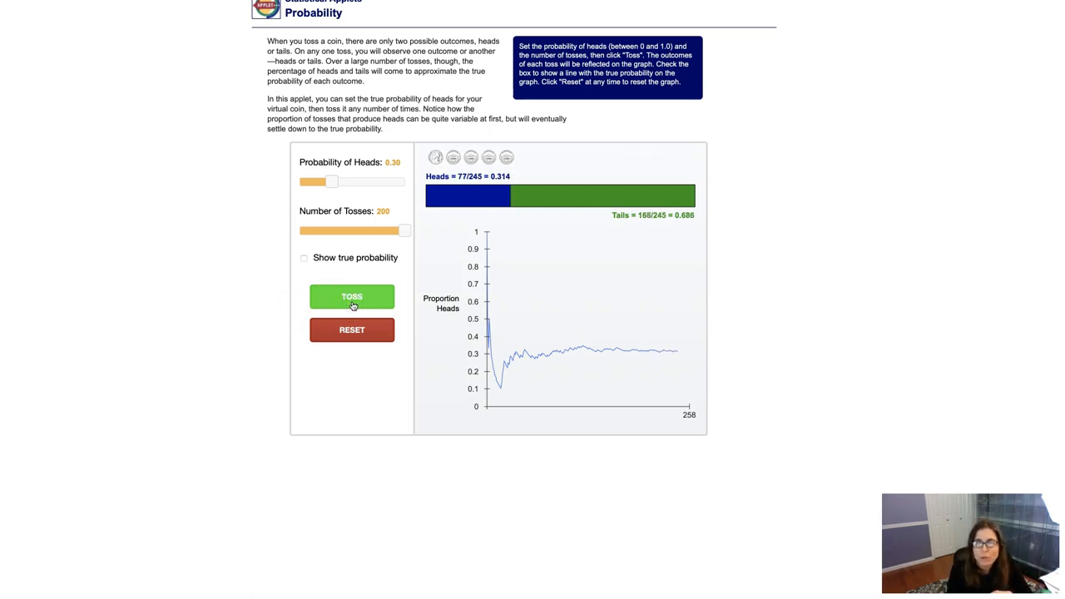
click(351, 296)
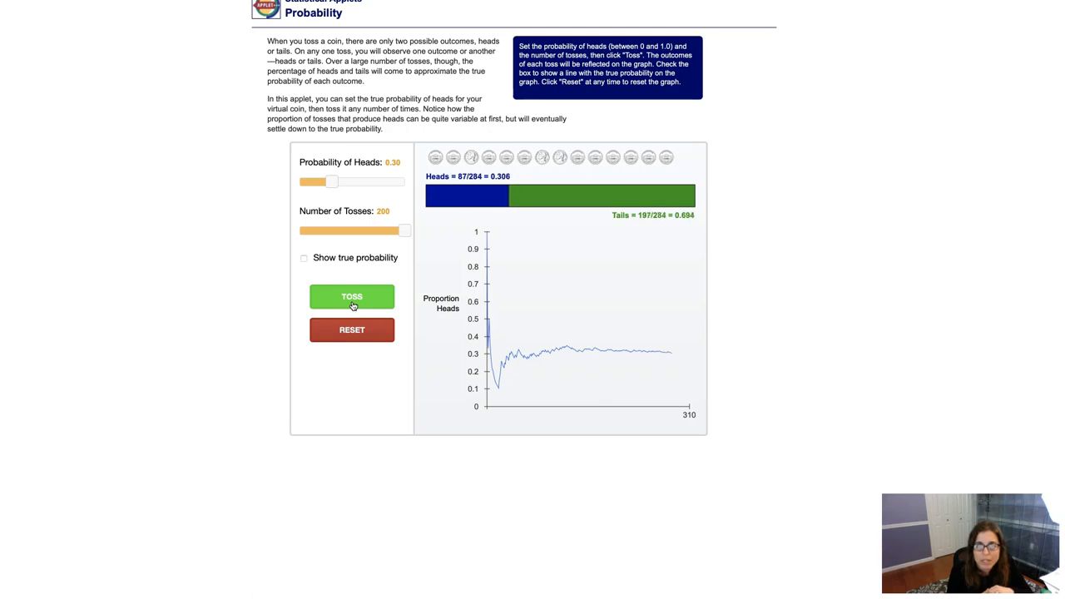
click(351, 296)
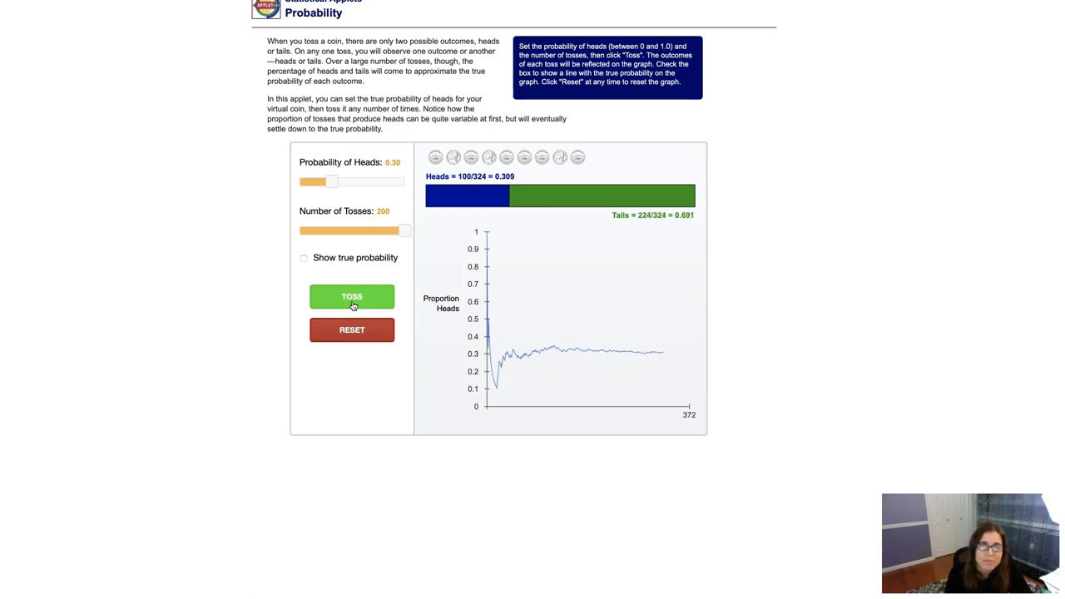
click(351, 296)
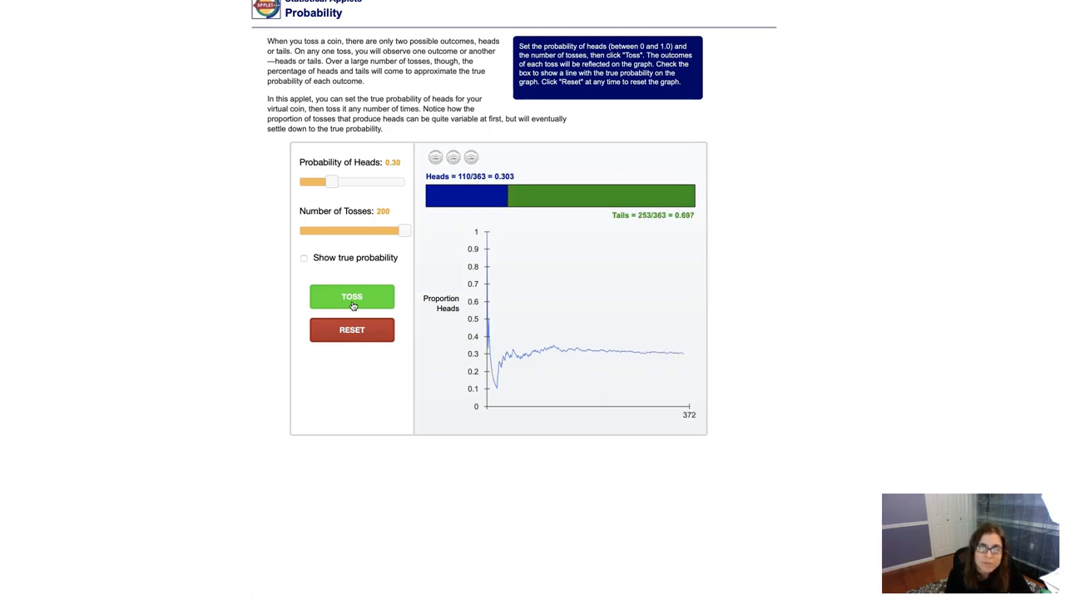
click(351, 296)
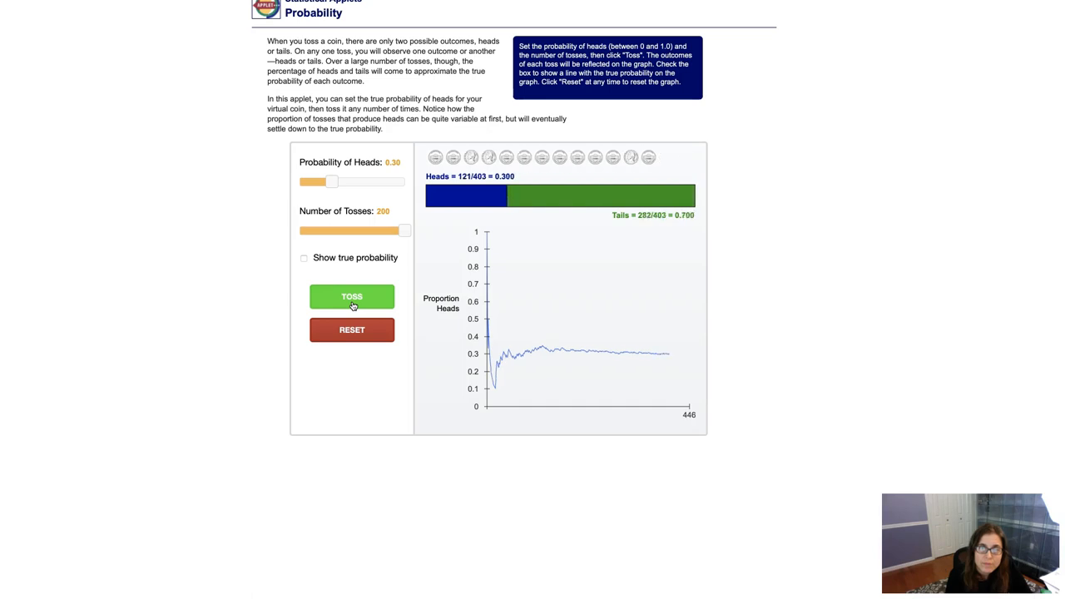
click(351, 296)
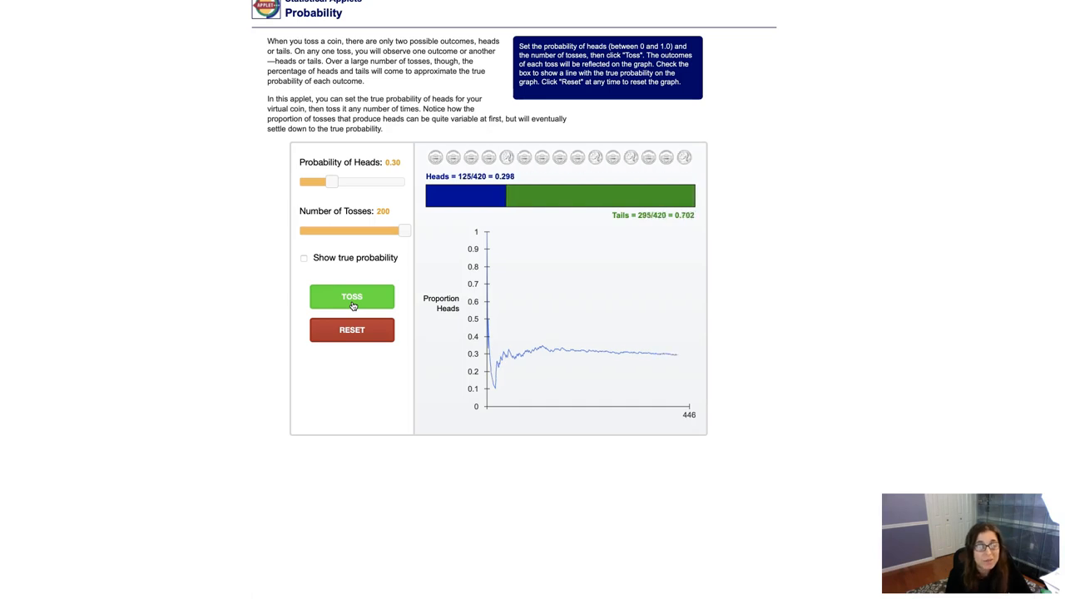
mouse_move(430, 213)
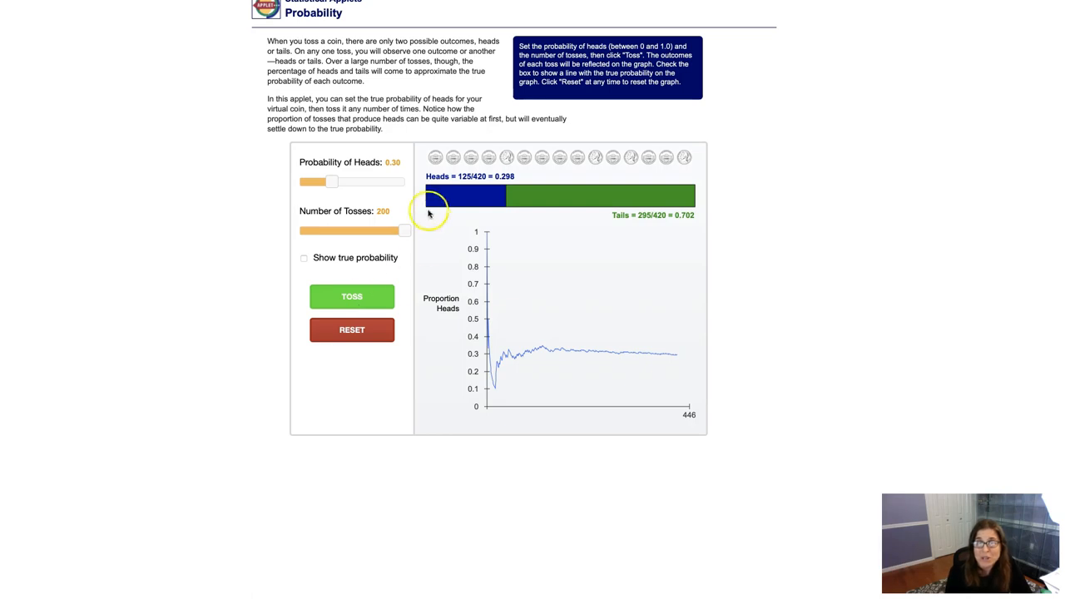
mouse_move(524, 193)
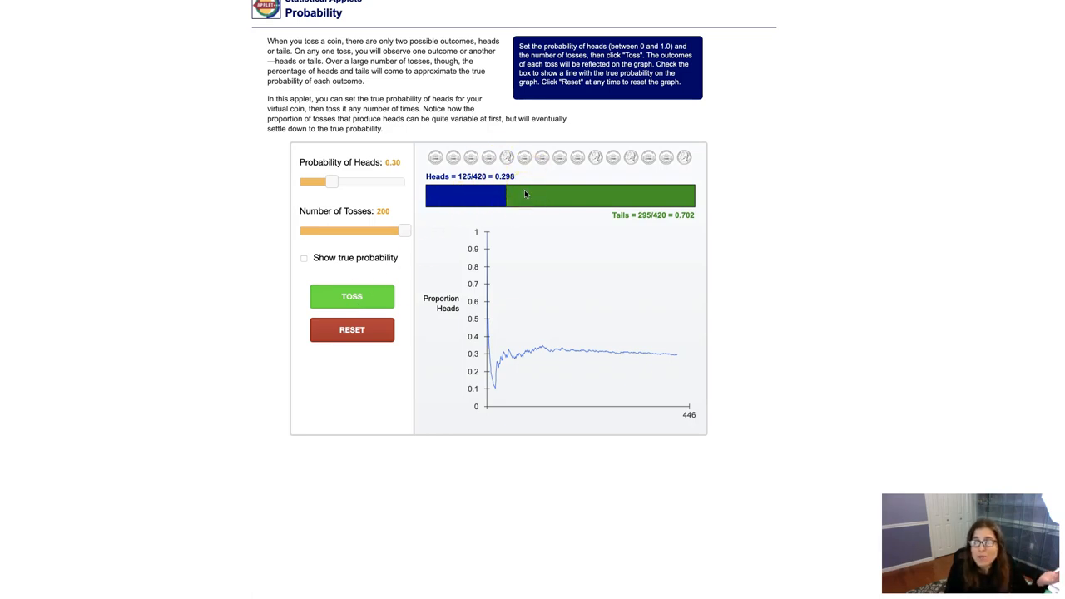
mouse_move(526, 186)
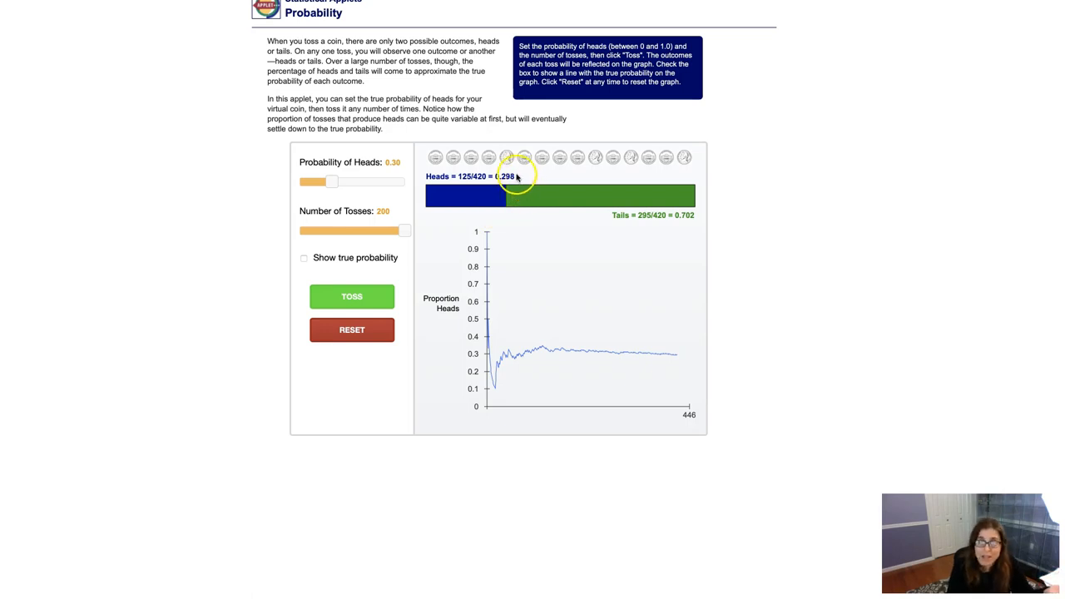
mouse_move(515, 177)
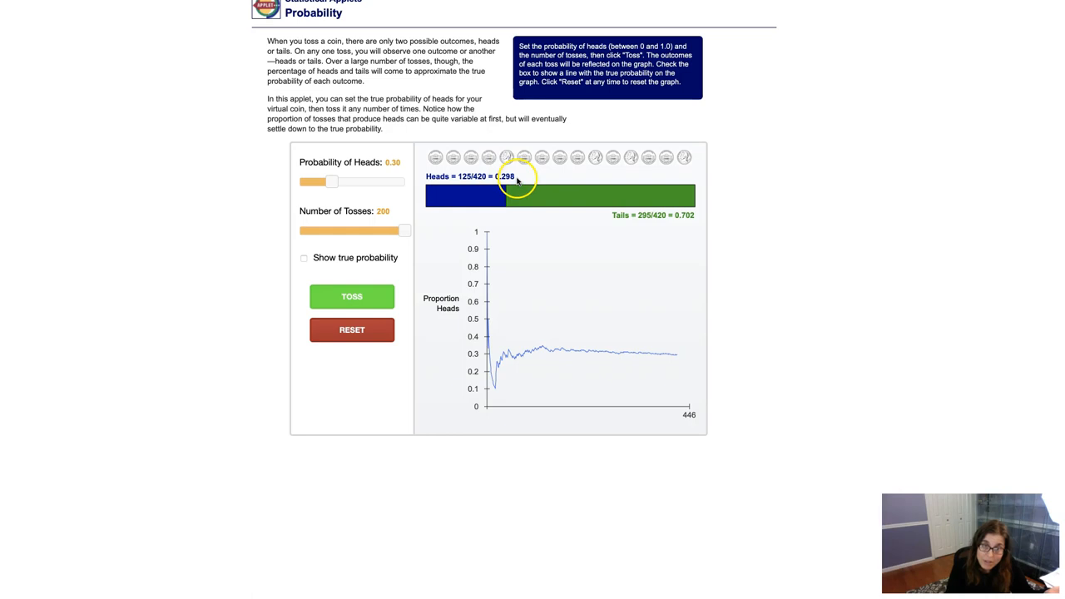
mouse_move(409, 163)
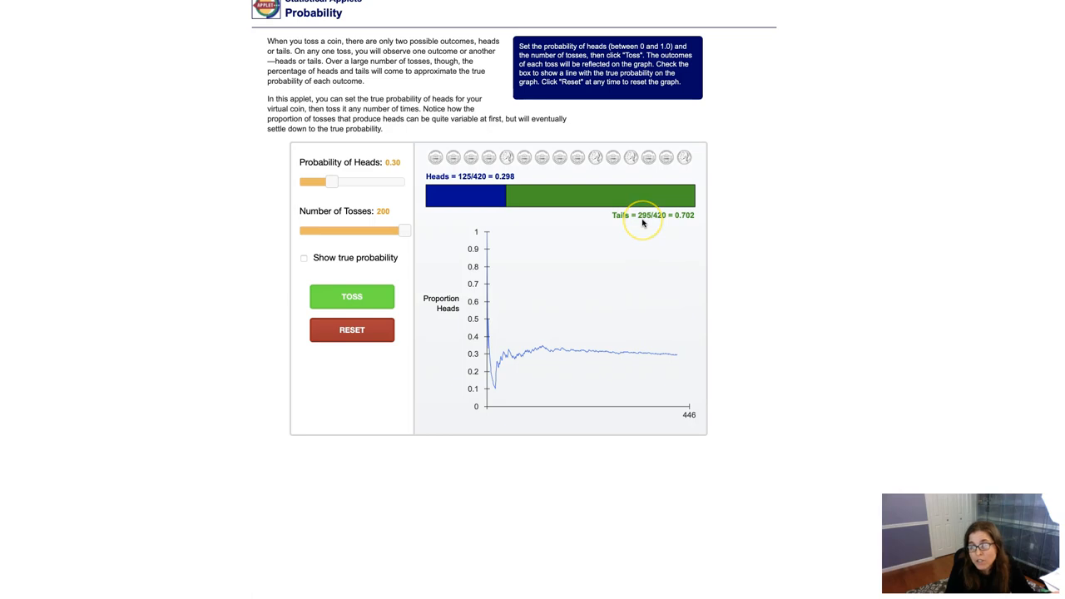
mouse_move(489, 186)
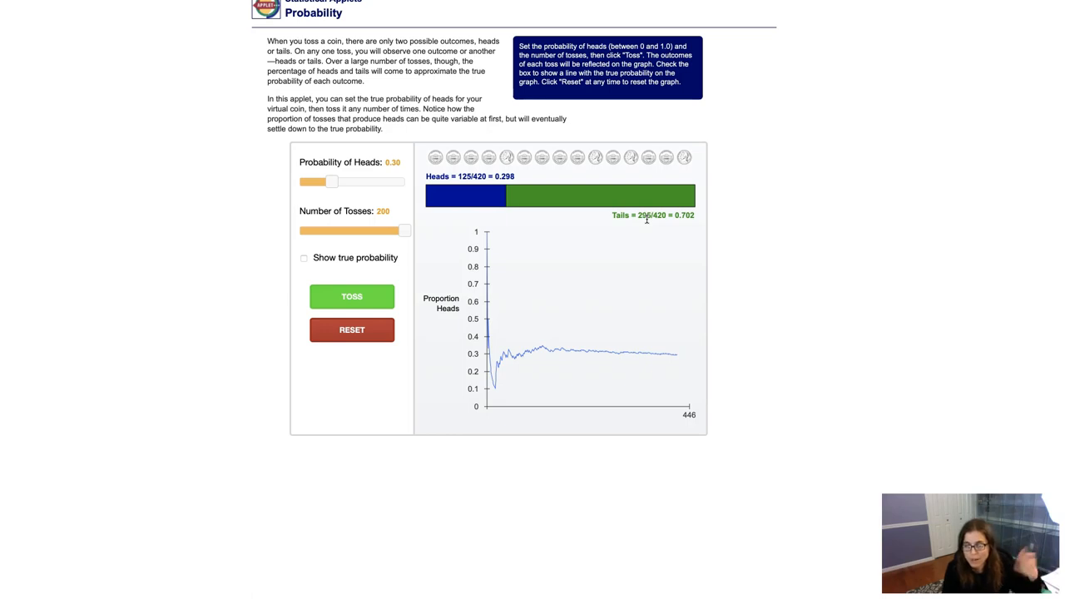
mouse_move(122, 592)
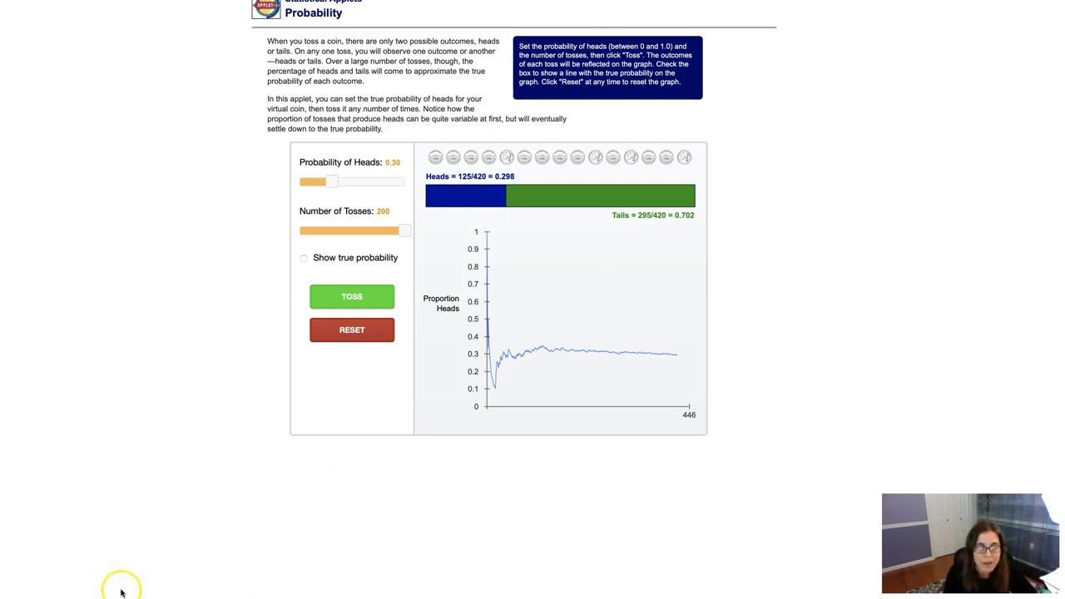